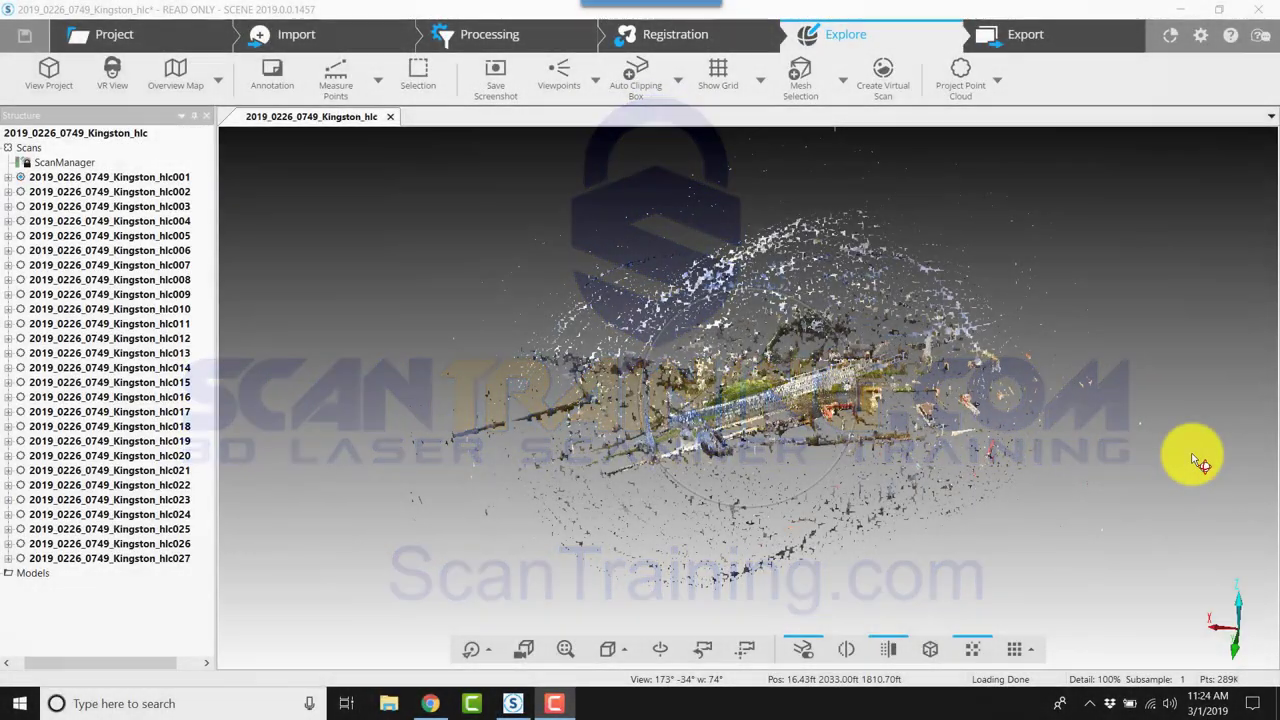
Inspect the Kingston cloud, add an Auto Clipping Box, and drag it wider across the lot.
left_click_drag(1195, 460, 915, 355)
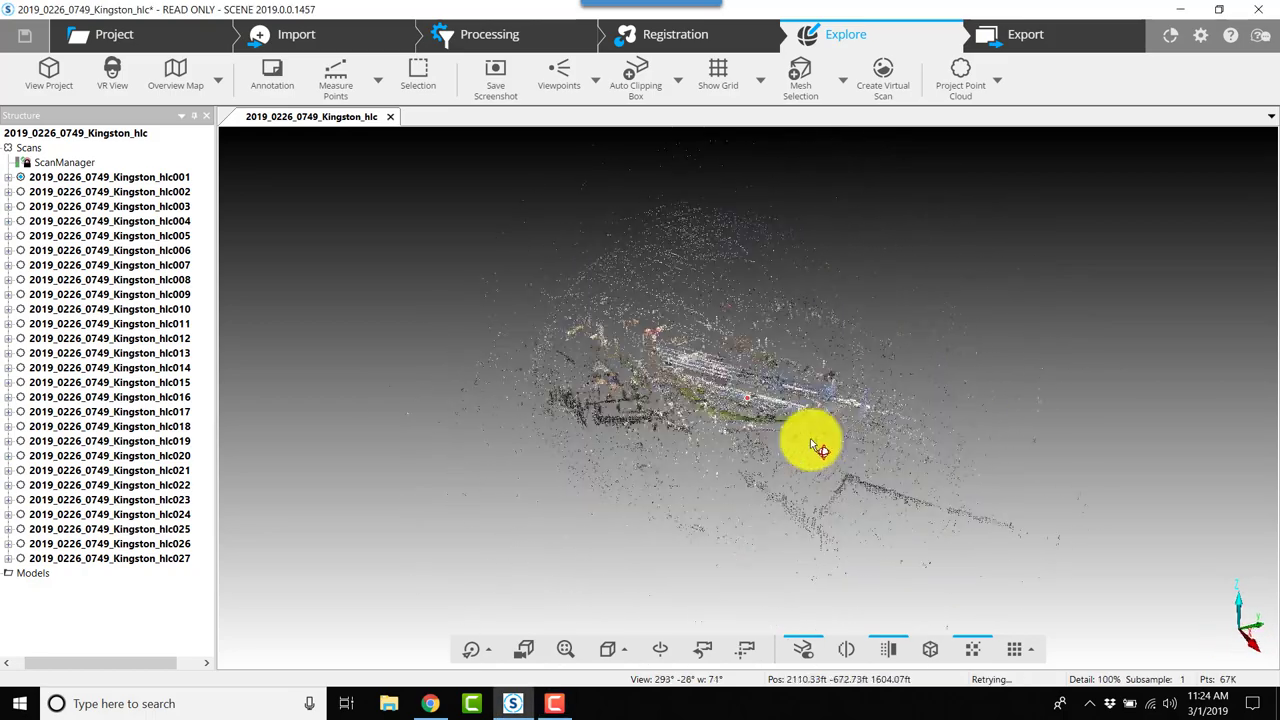
left_click_drag(815, 443, 665, 440)
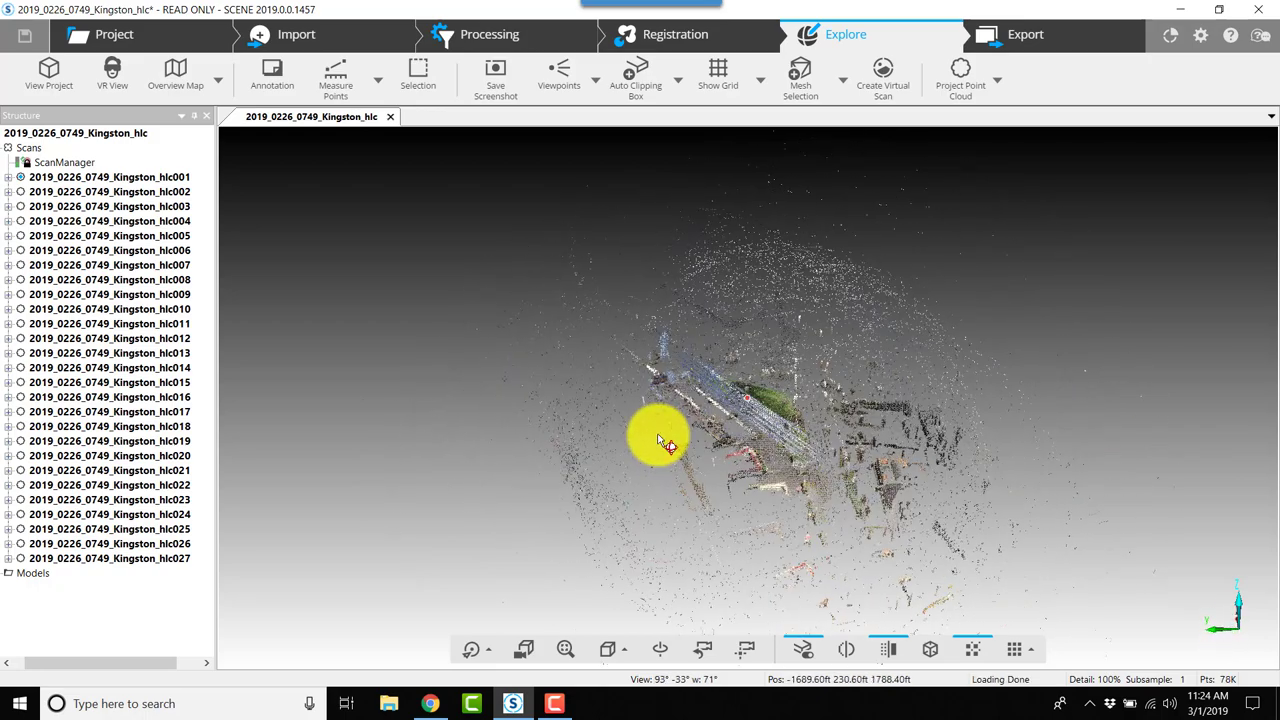
left_click_drag(660, 440, 785, 428)
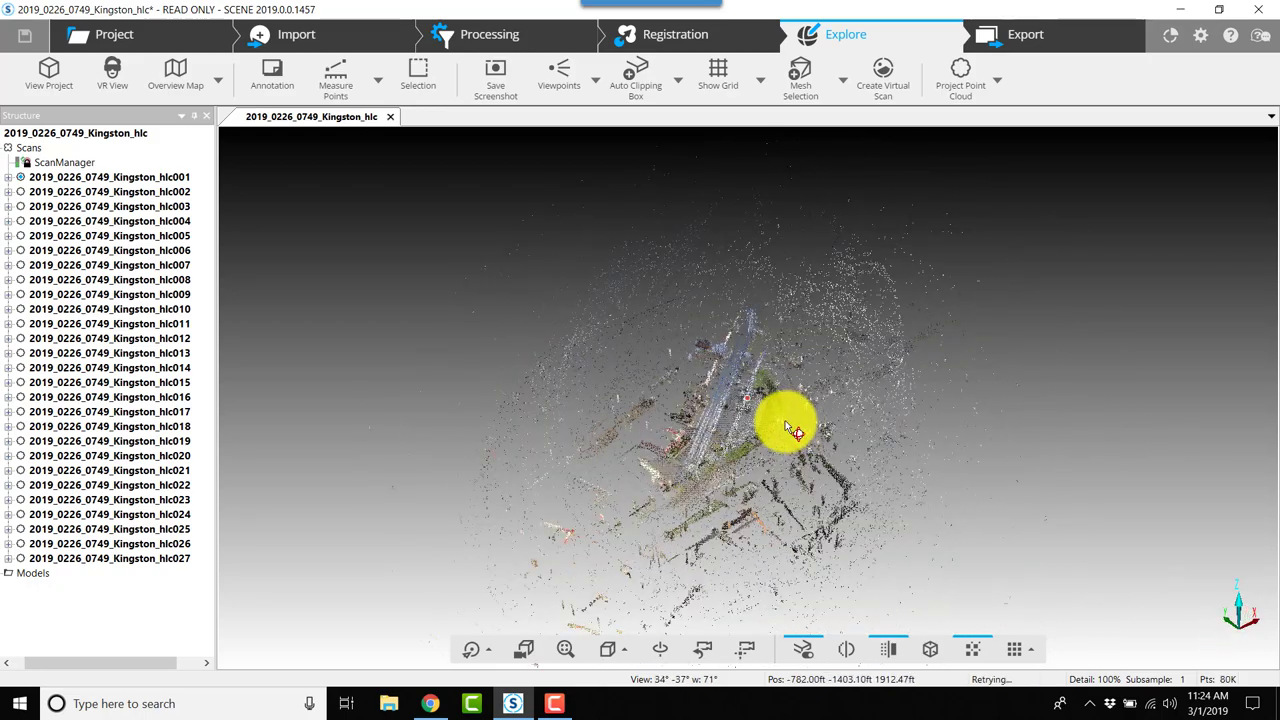
left_click_drag(790, 430, 720, 455)
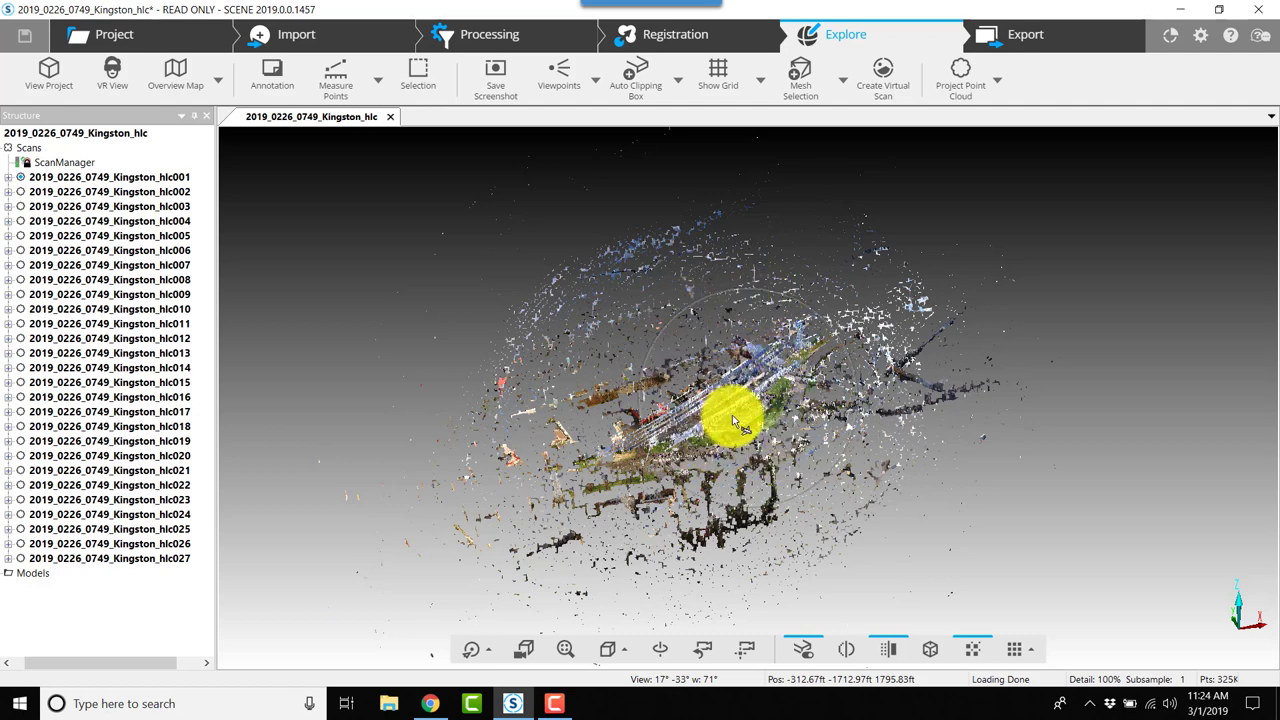
left_click(631, 75)
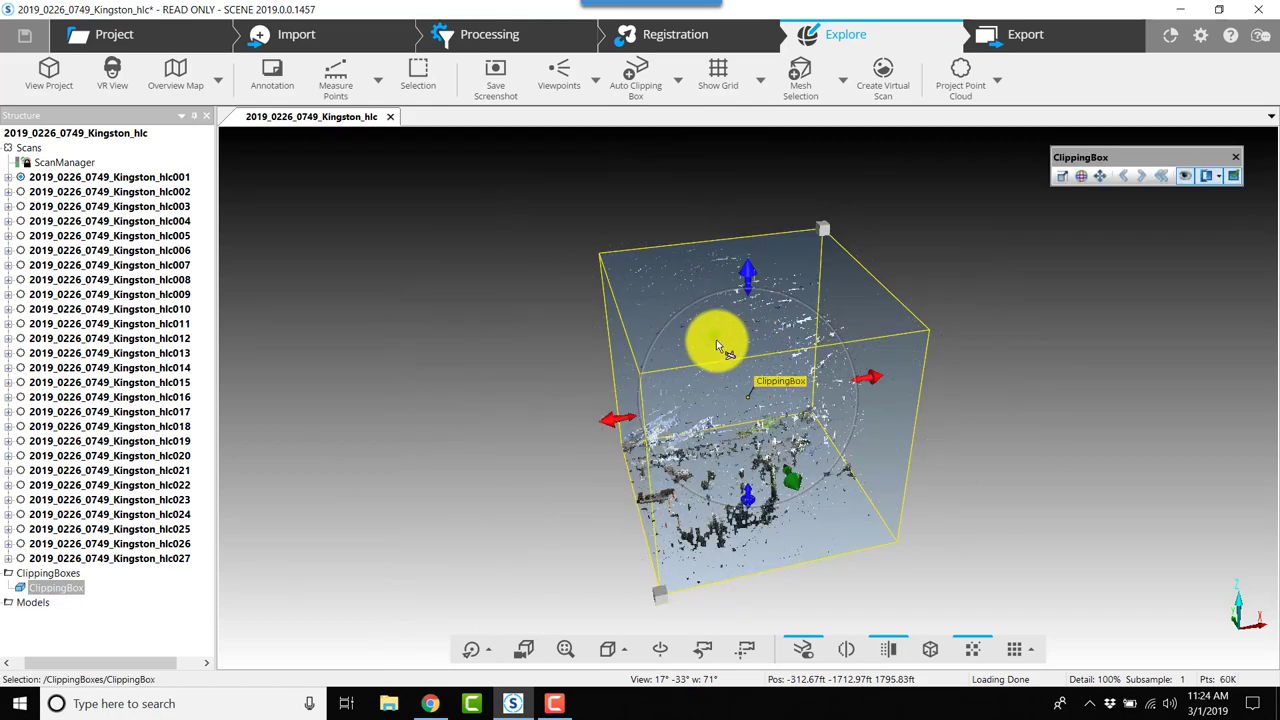
left_click_drag(720, 345, 600, 390)
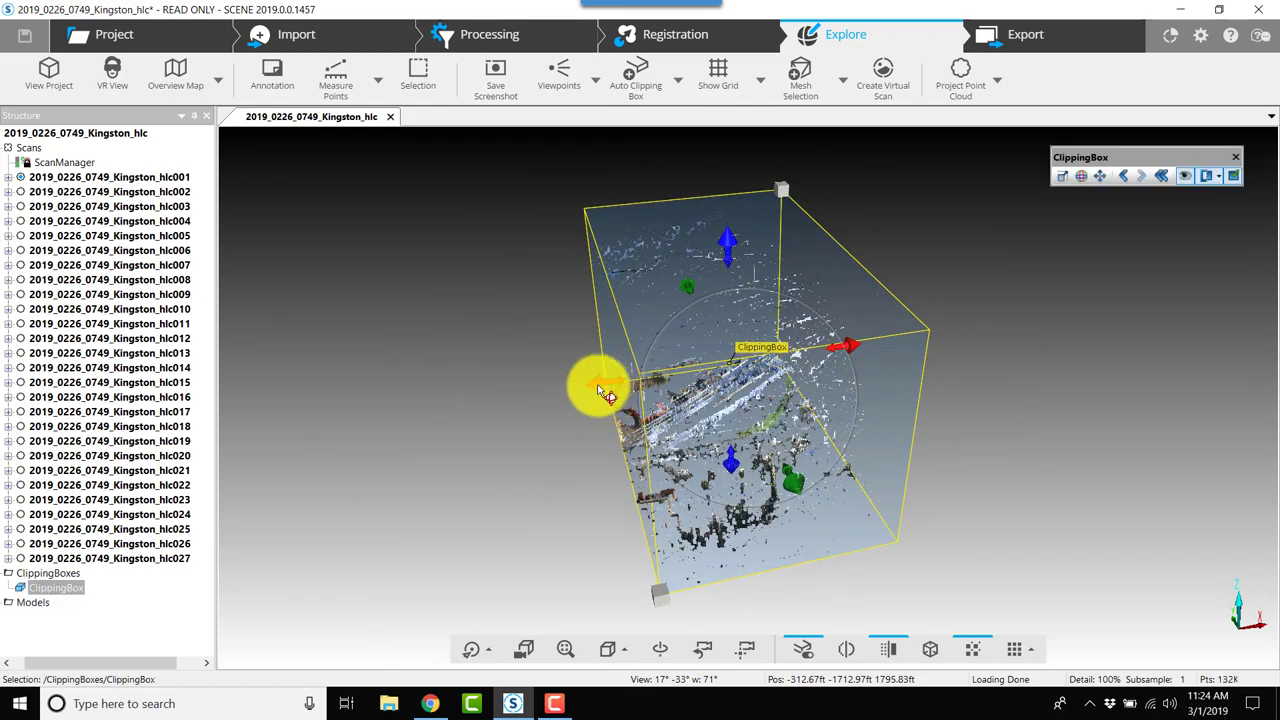
left_click_drag(600, 388, 893, 330)
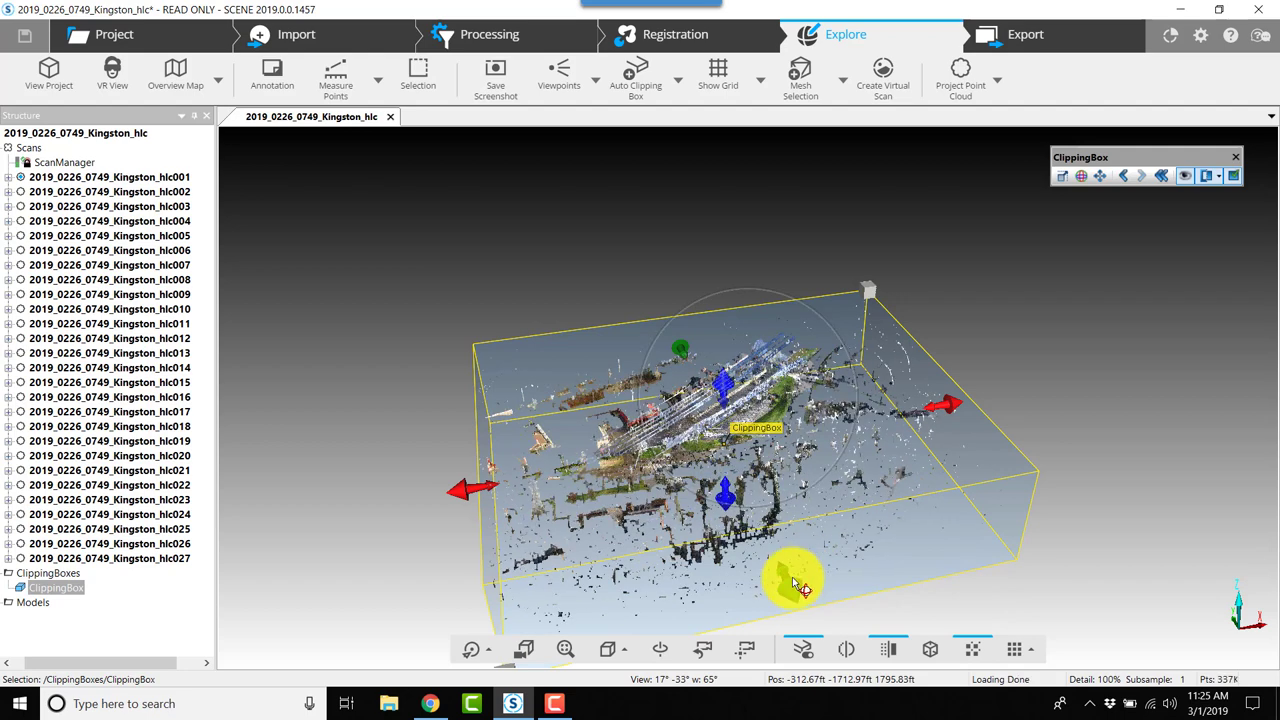
Switch to Top view and rotate the clipping box to line up with the lot.
left_click(632, 646)
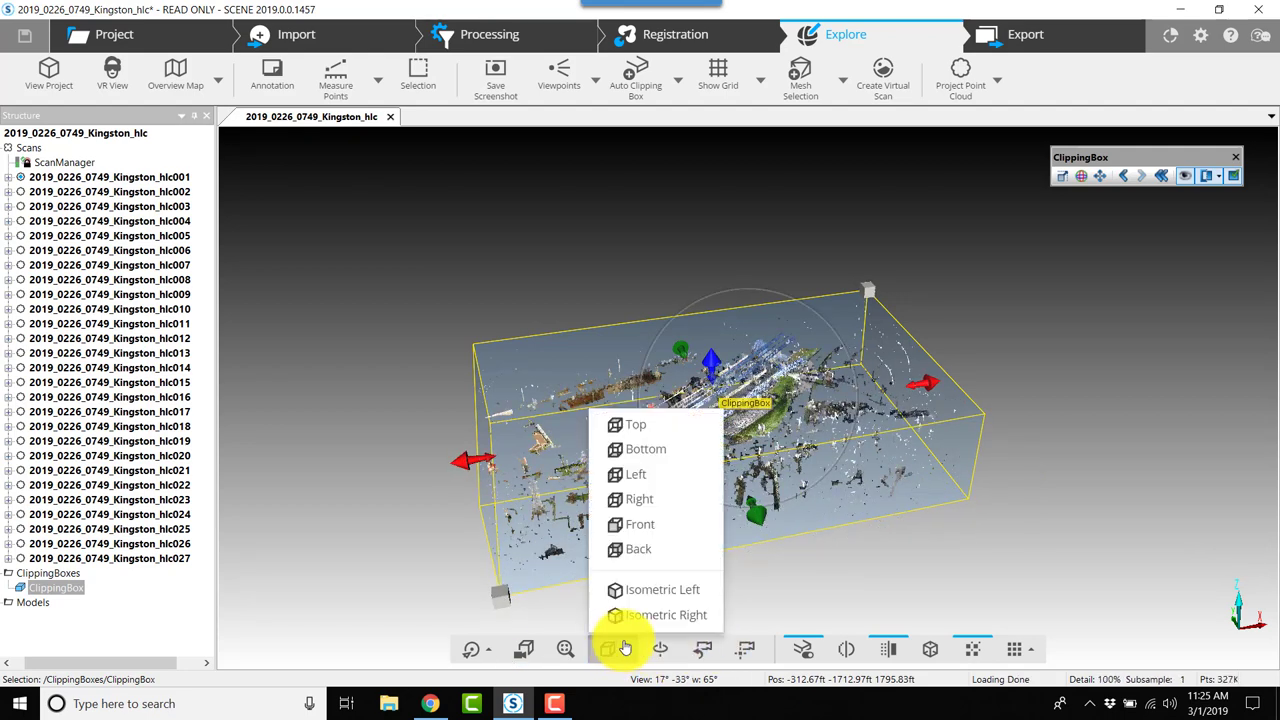
left_click(636, 424)
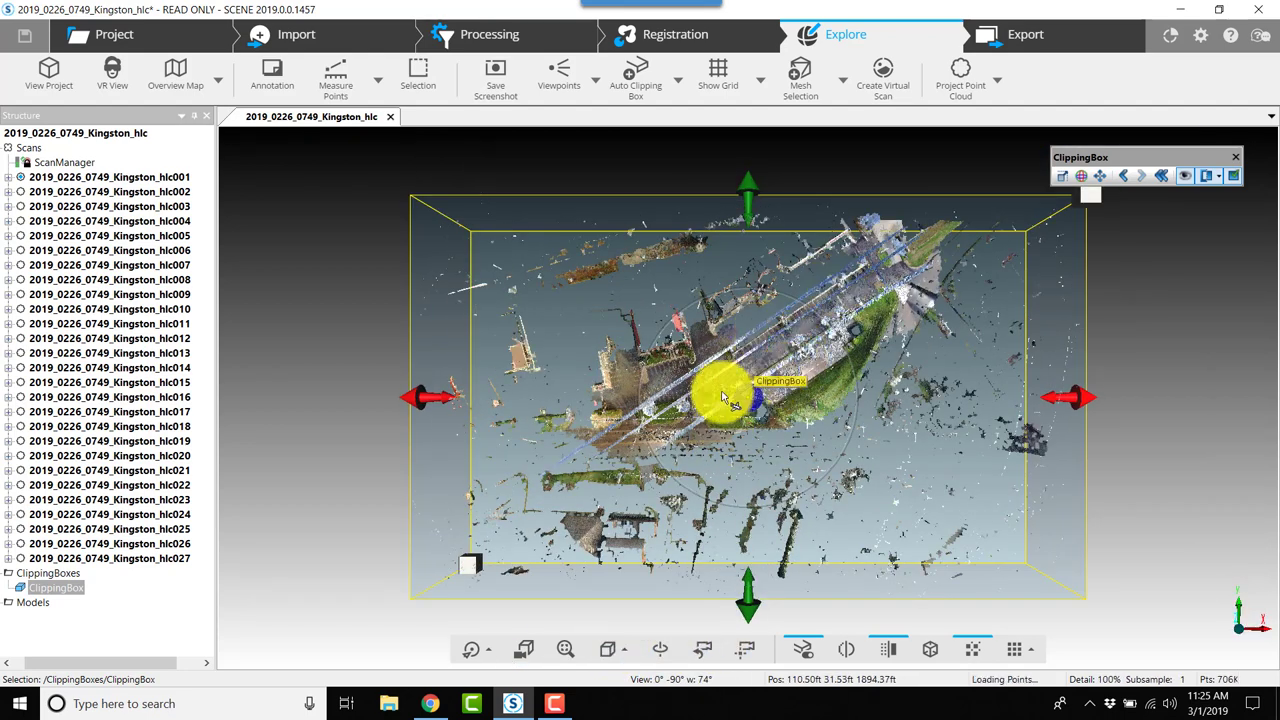
left_click(1083, 176)
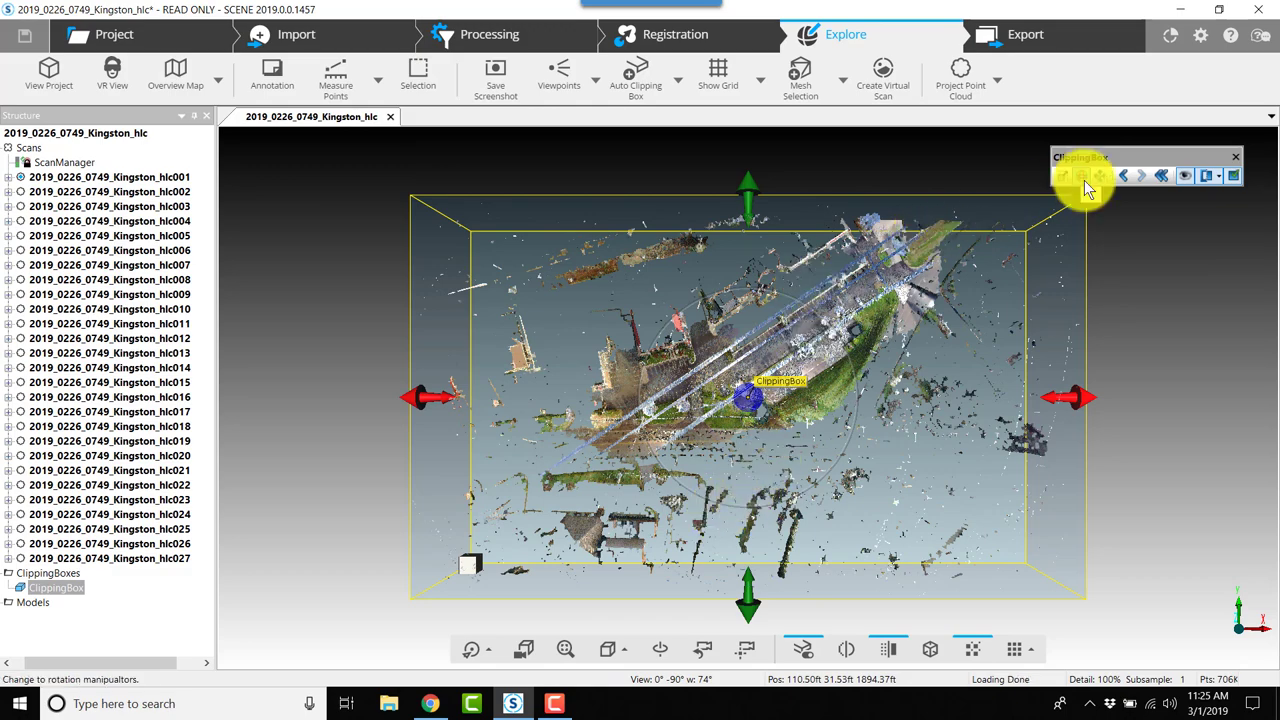
left_click(1085, 176)
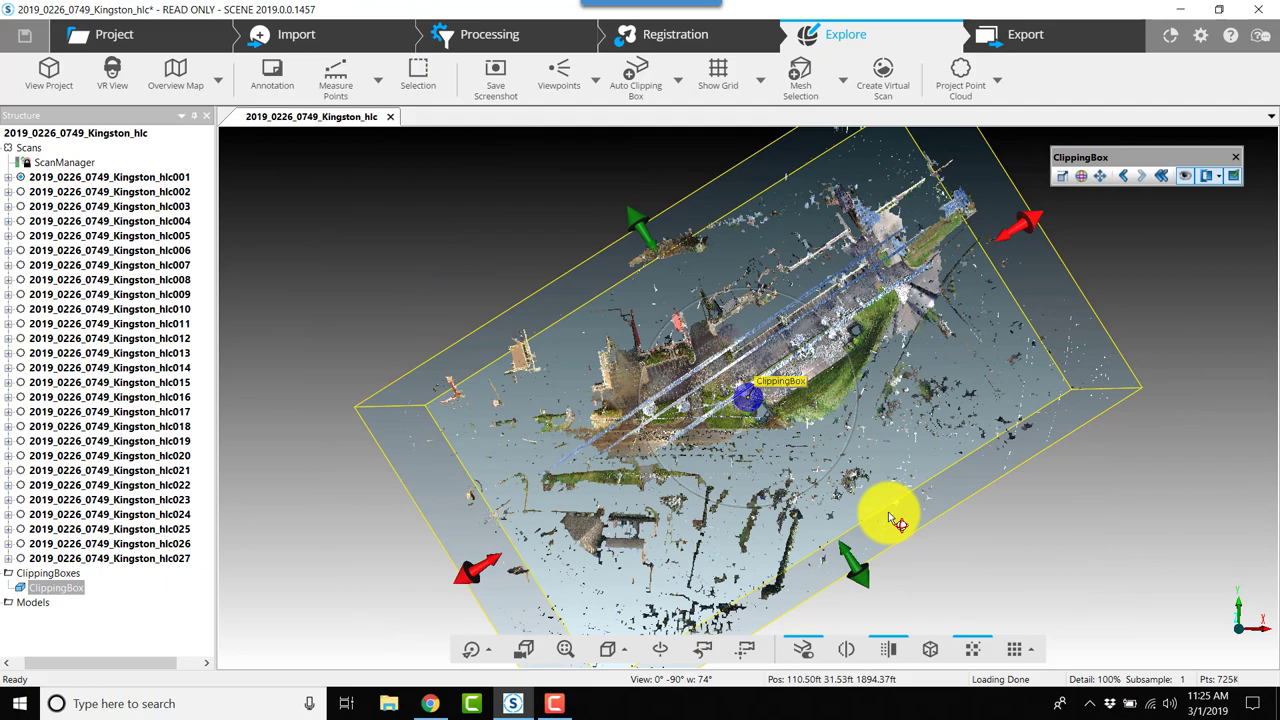
left_click_drag(890, 520, 1010, 490)
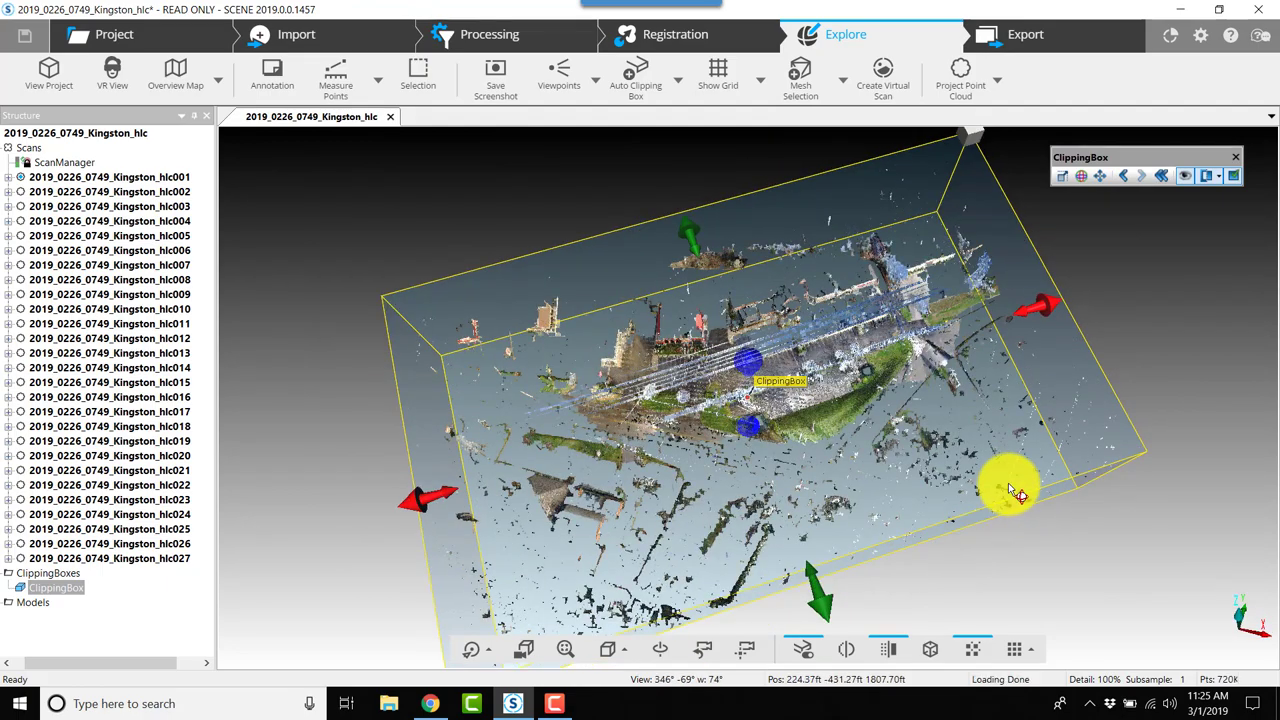
Pull the box's sides inward and lower its top to cut overhead points.
left_click_drag(1010, 490, 435, 600)
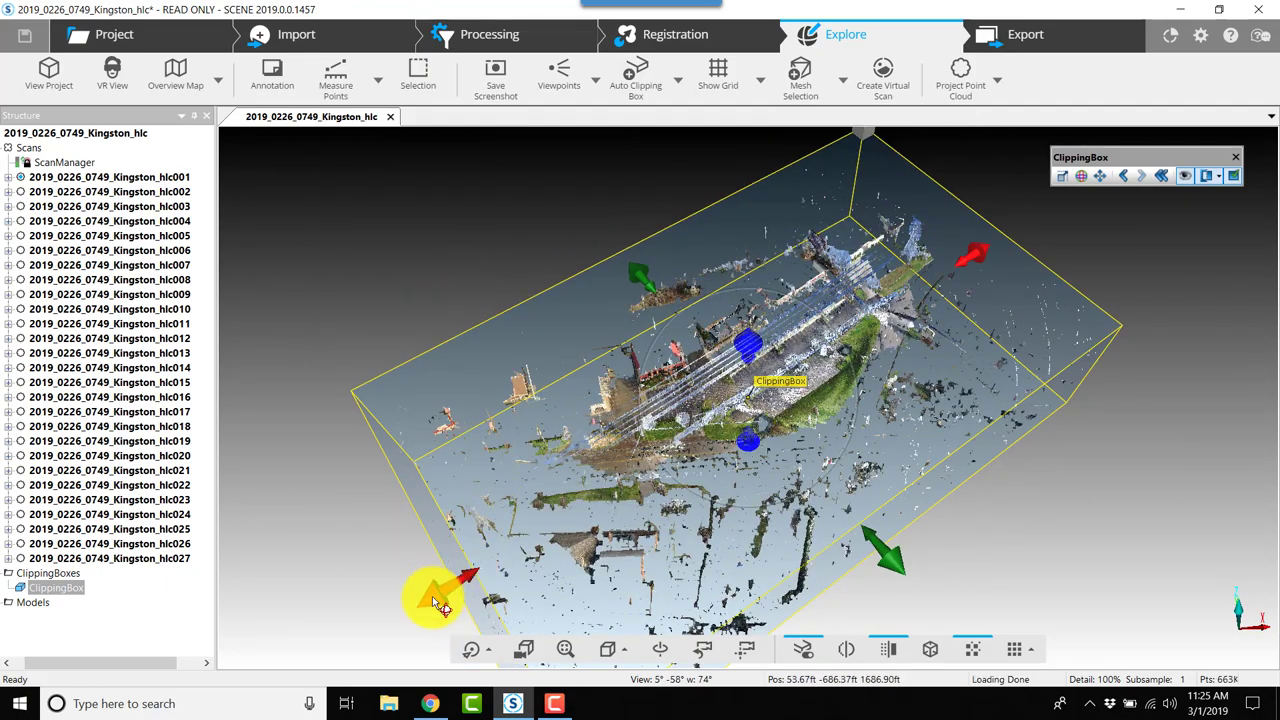
left_click_drag(435, 600, 965, 505)
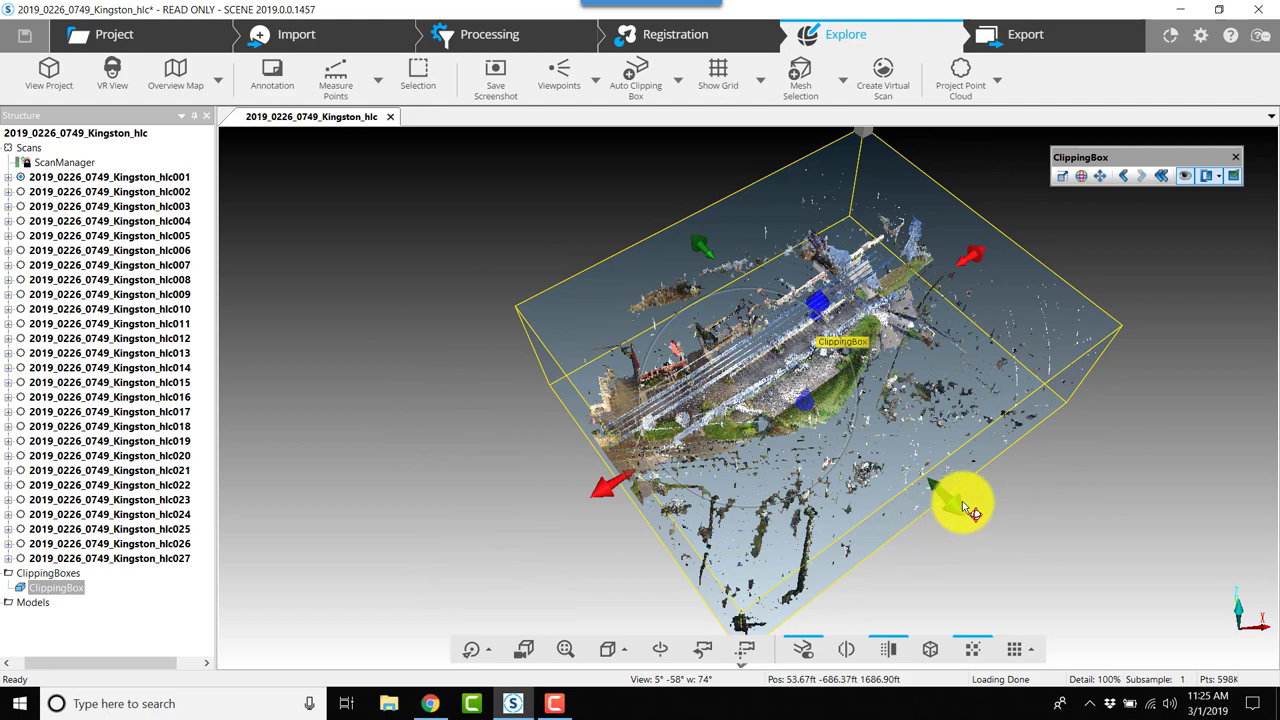
left_click_drag(965, 500, 920, 245)
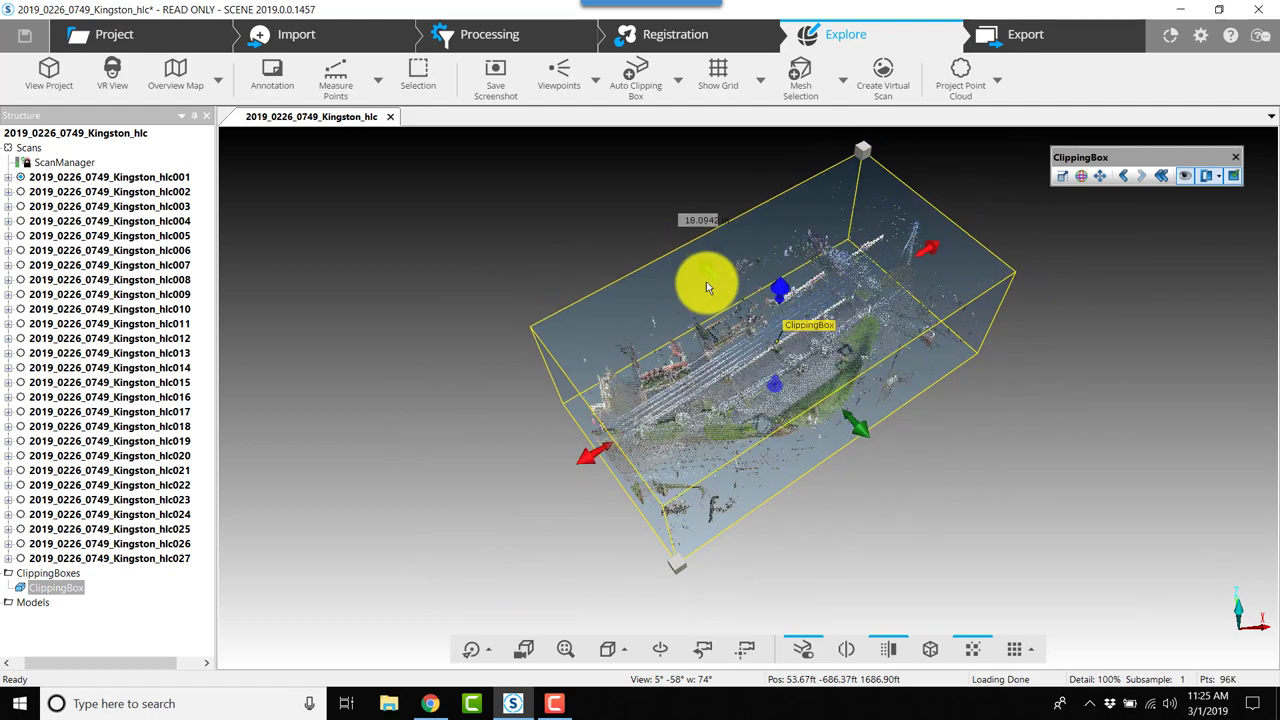
left_click_drag(705, 285, 815, 335)
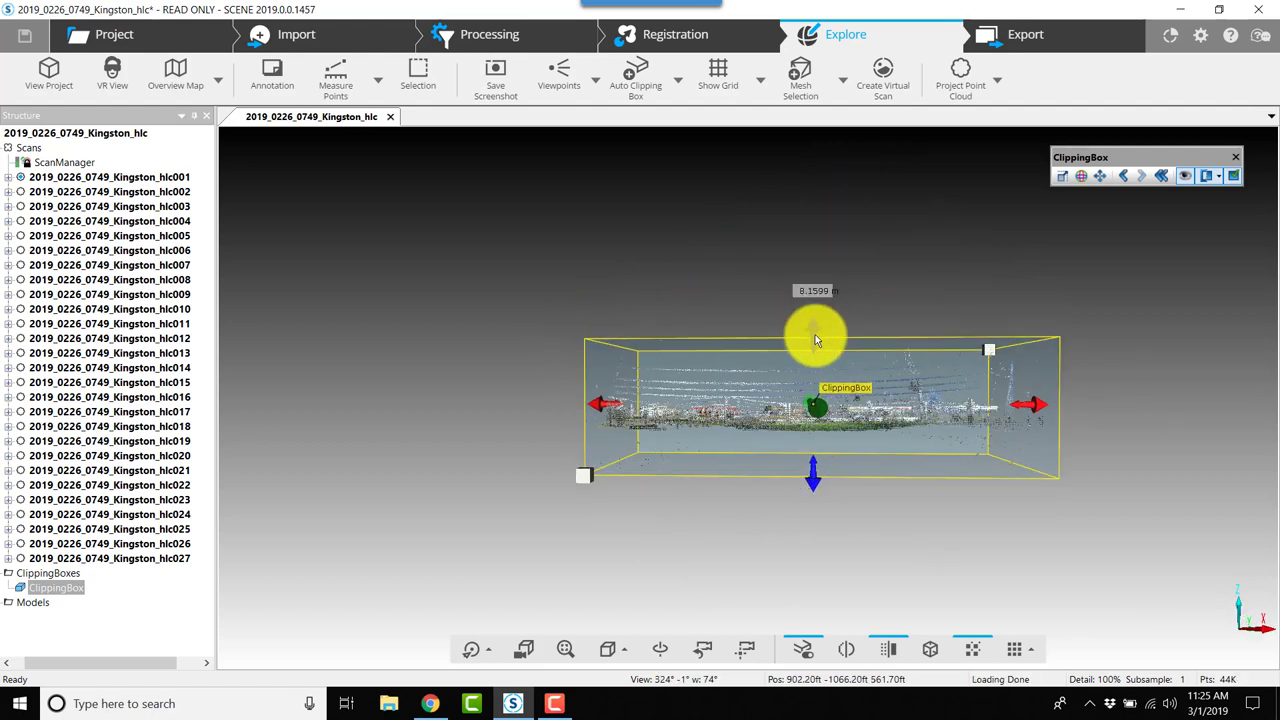
left_click_drag(815, 337, 822, 372)
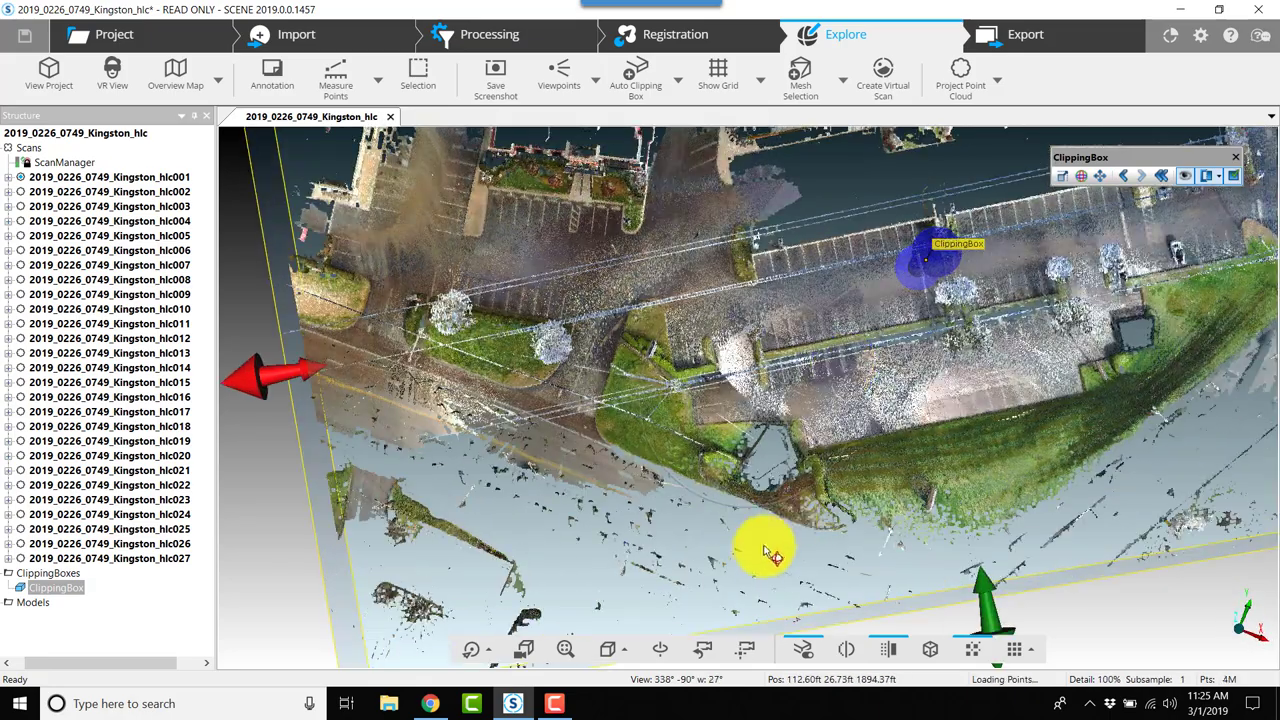
left_click_drag(770, 555, 840, 410)
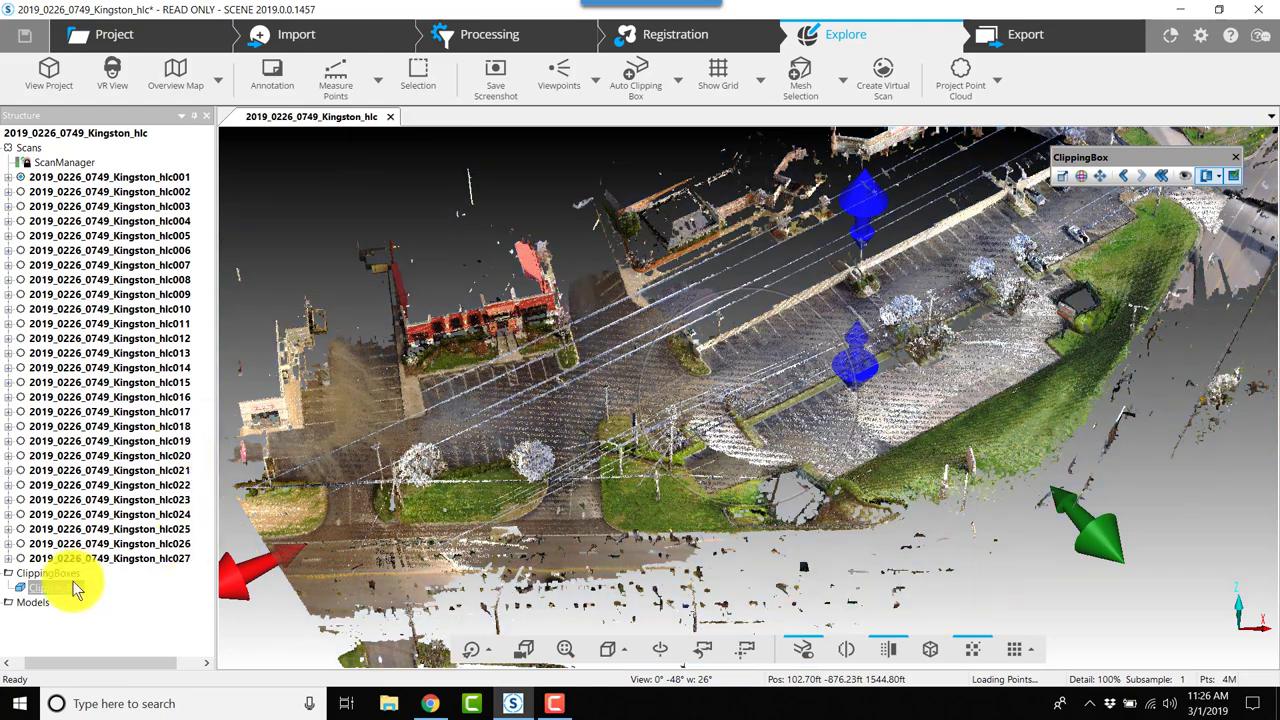
Rename the ClippingBox to 'Main' through its Properties in the Structure tree.
right_click(48, 587)
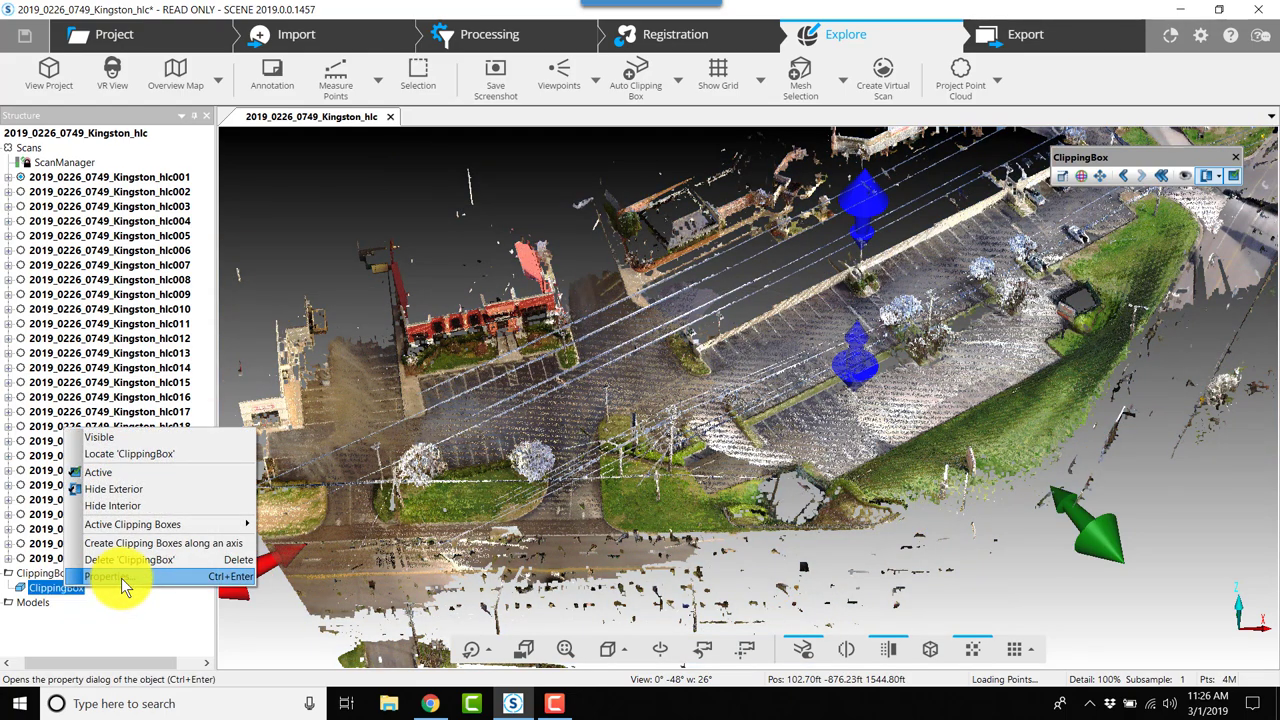
left_click(110, 572)
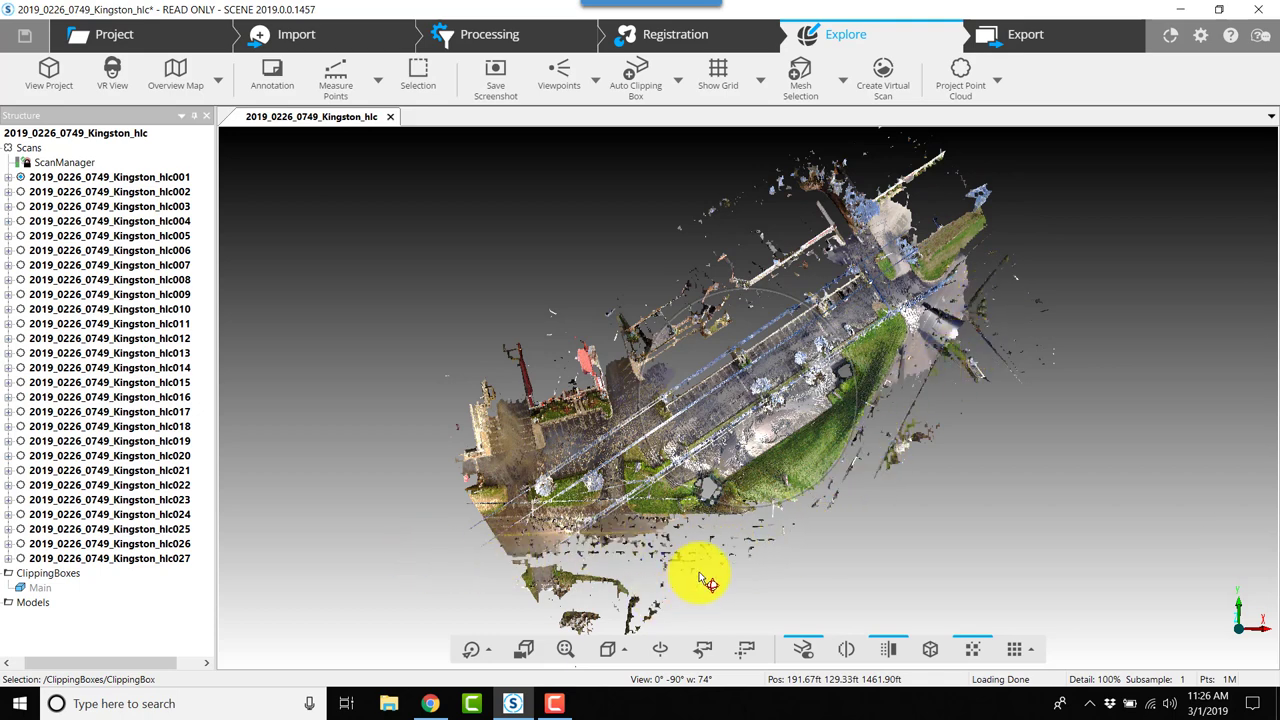
mouse_move(880, 465)
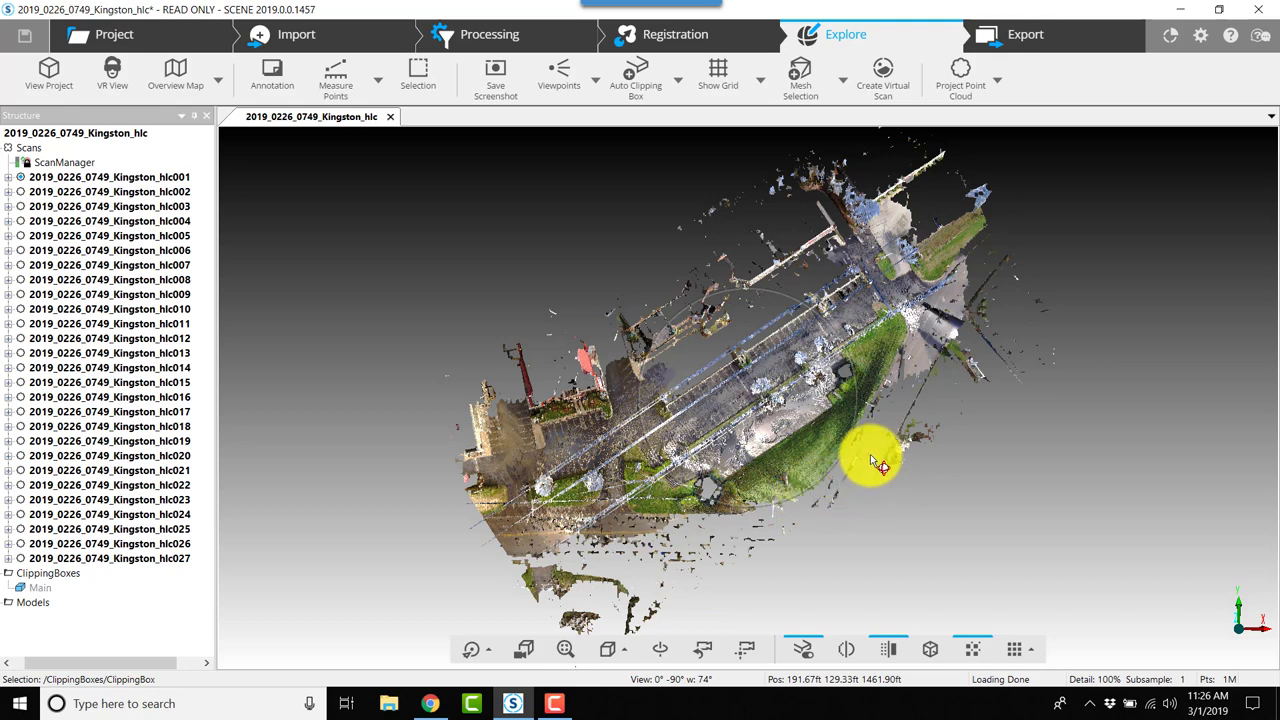
mouse_move(717, 128)
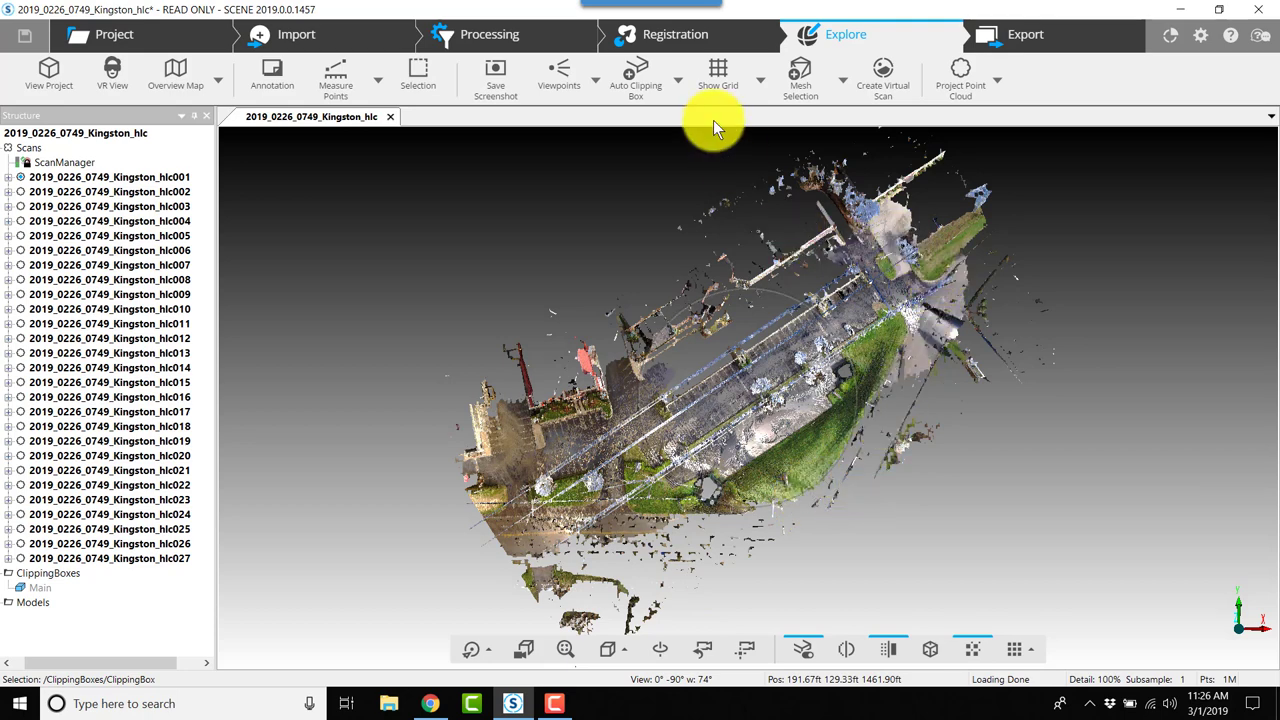
Delete the selected stray points along the cloud's right edge.
left_click(418, 75)
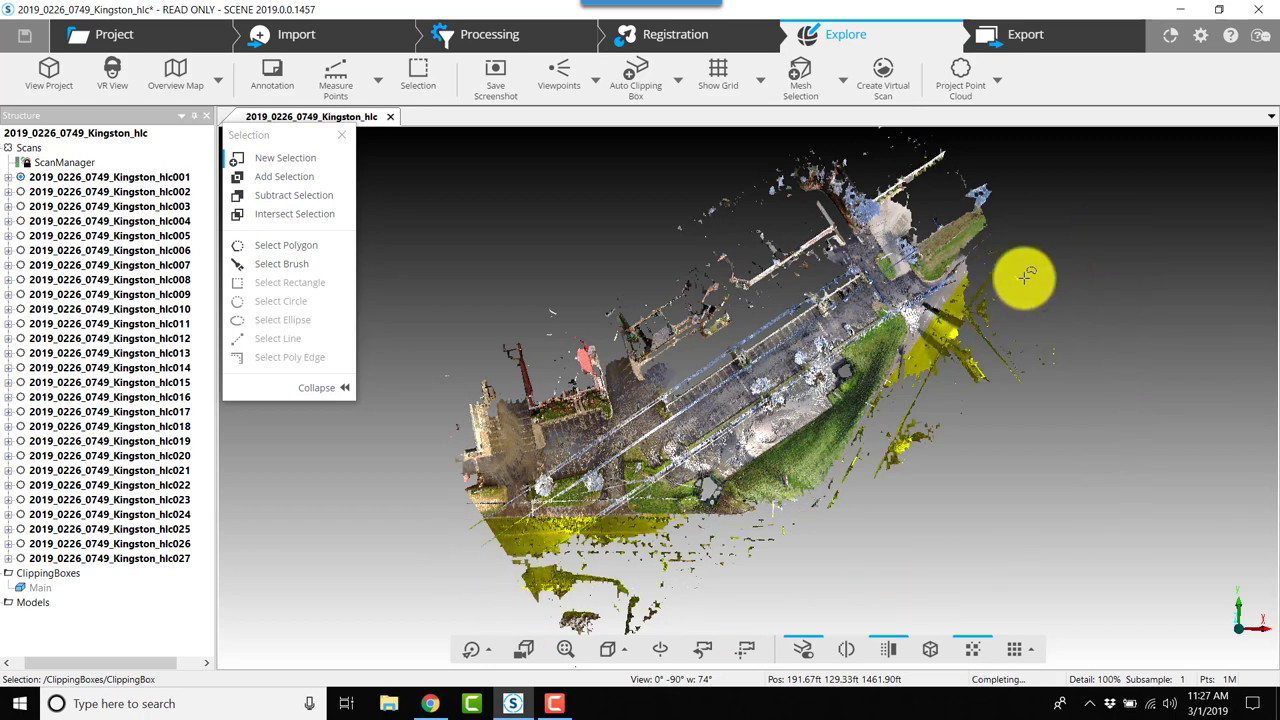
right_click(970, 350)
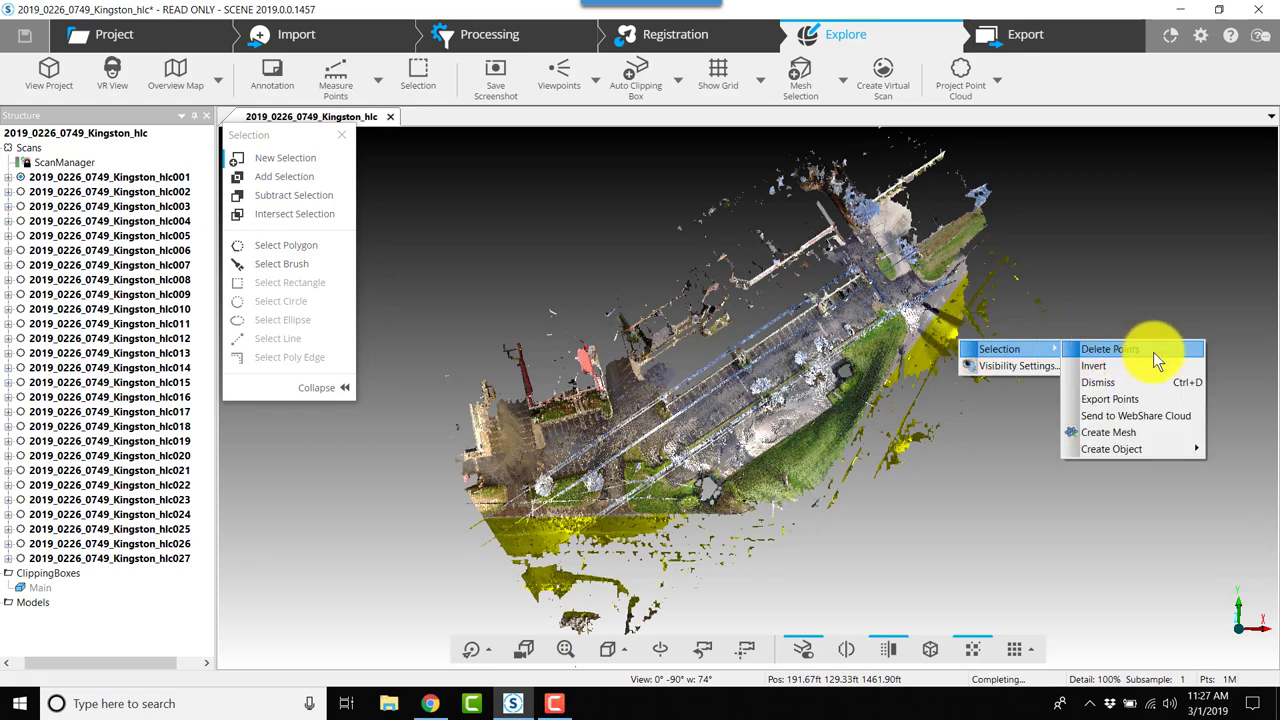
left_click(1116, 348)
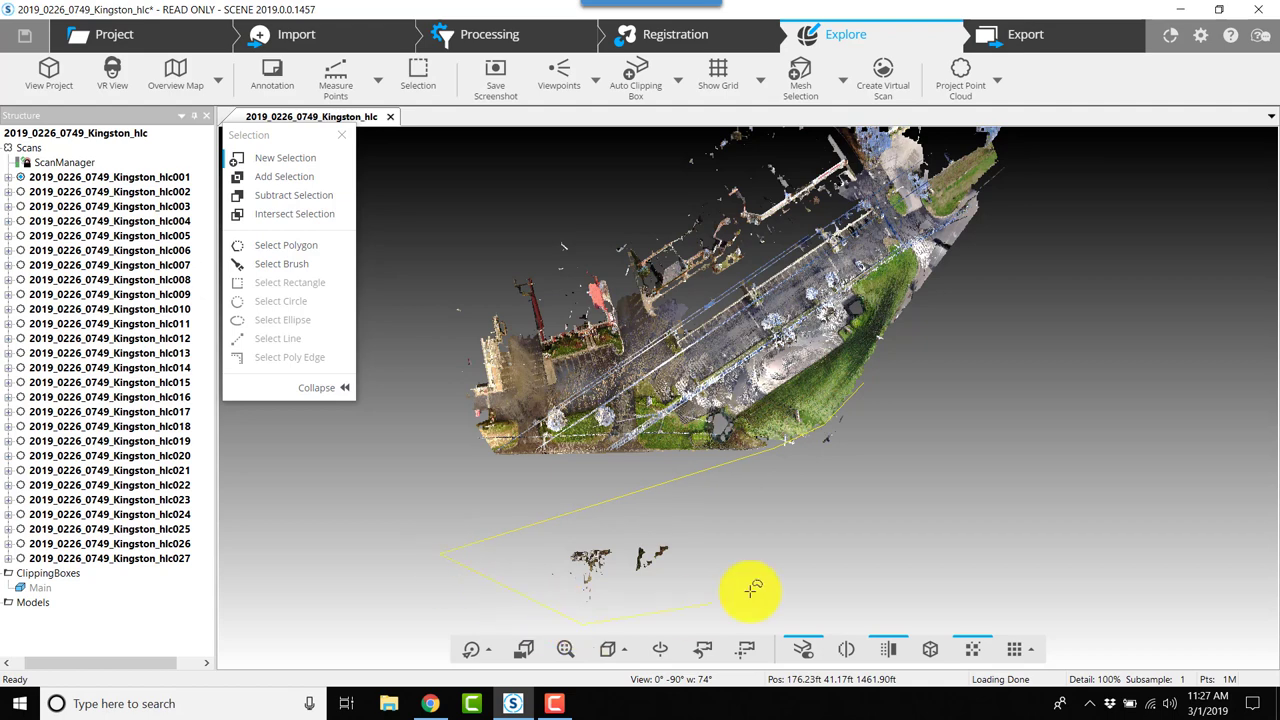
Delete the loose stray points below the parking-lot cloud.
right_click(665, 587)
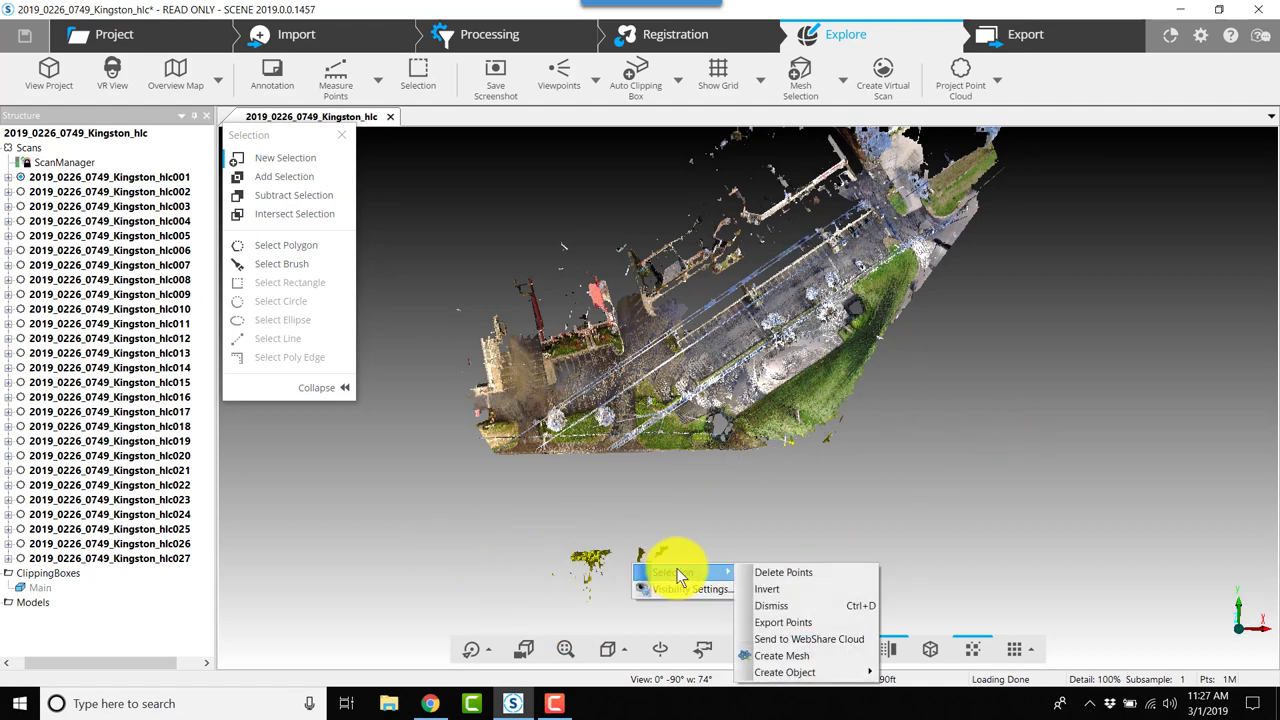
mouse_move(784, 572)
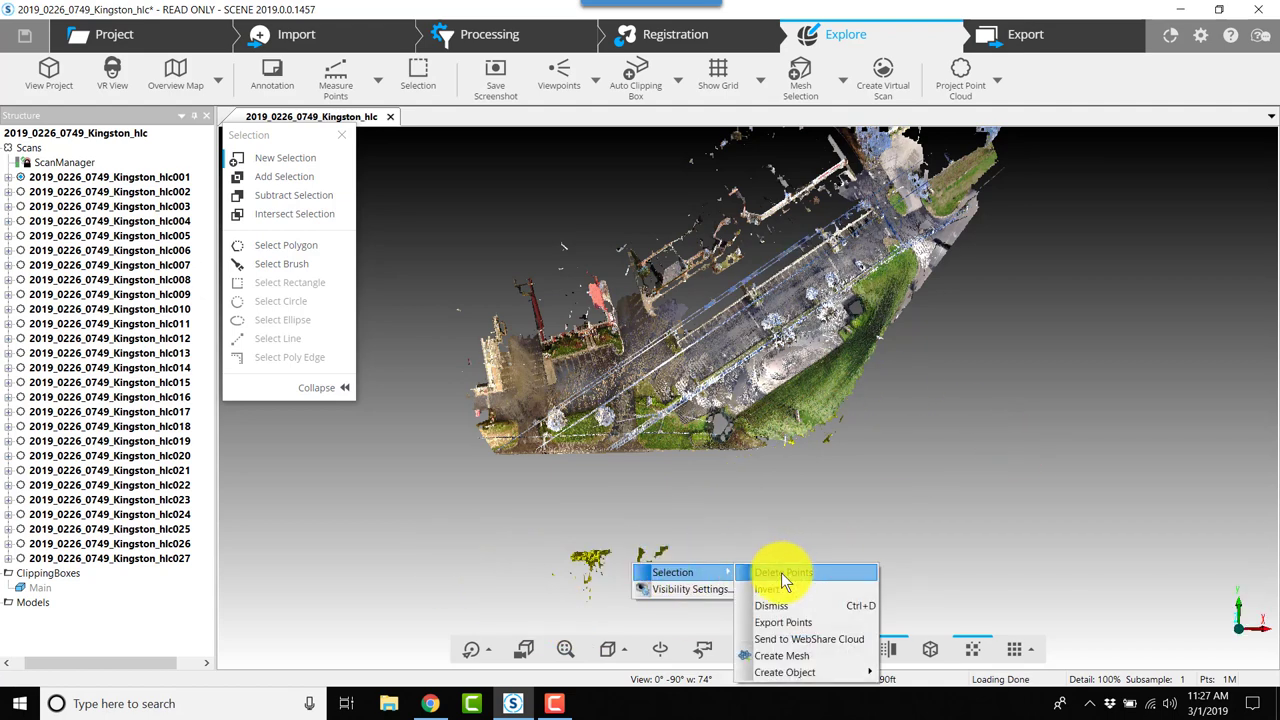
left_click(783, 572)
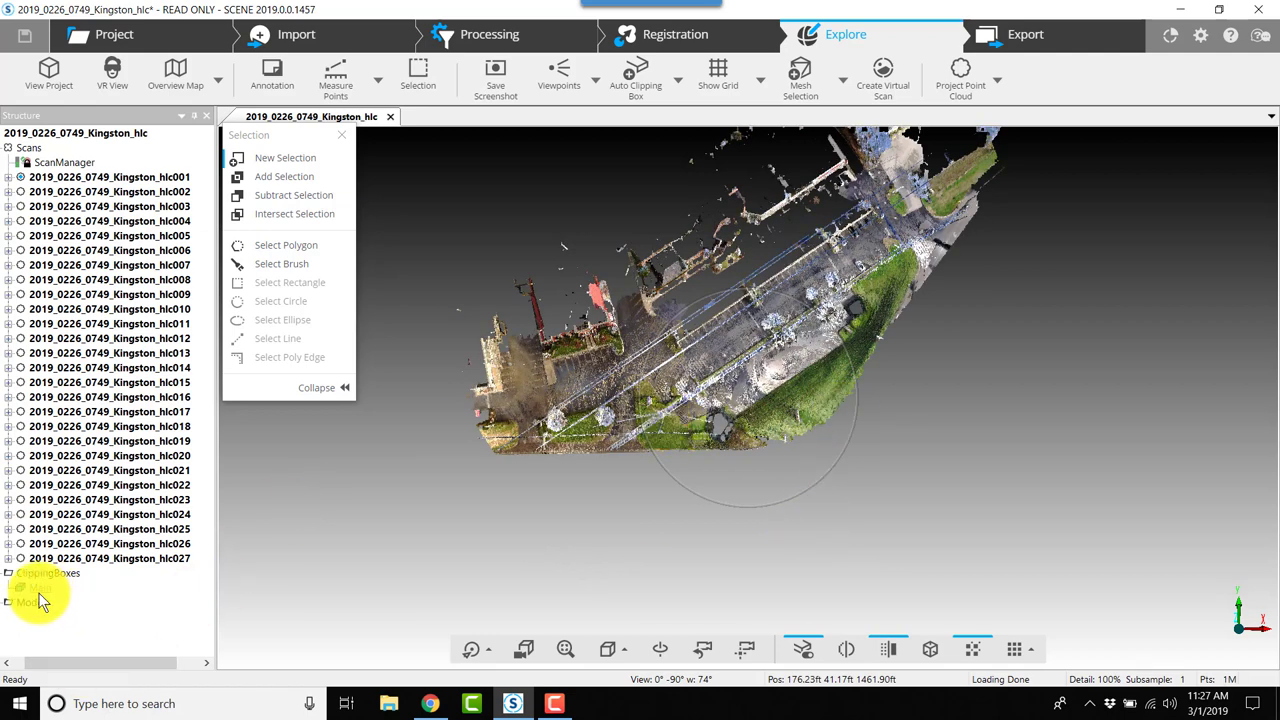
right_click(40, 610)
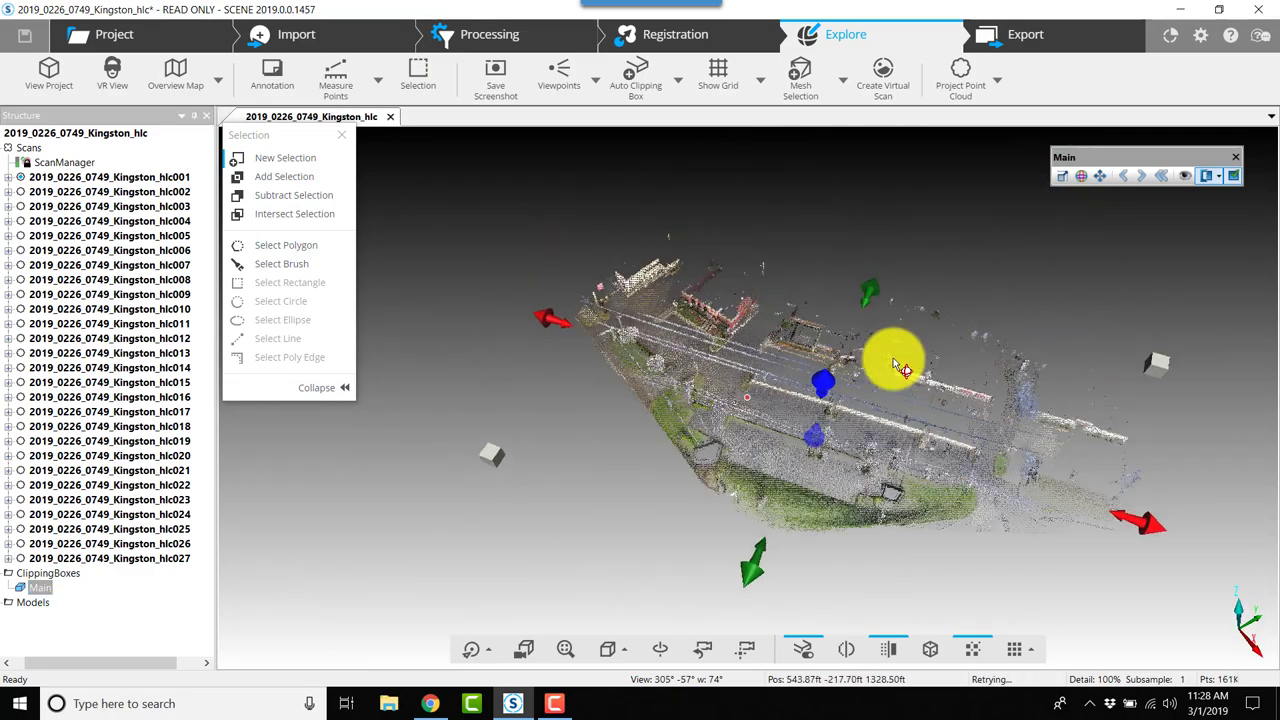
Zoom in on the cloud inside the Main box and turn to a top-down view.
left_click_drag(900, 365, 780, 418)
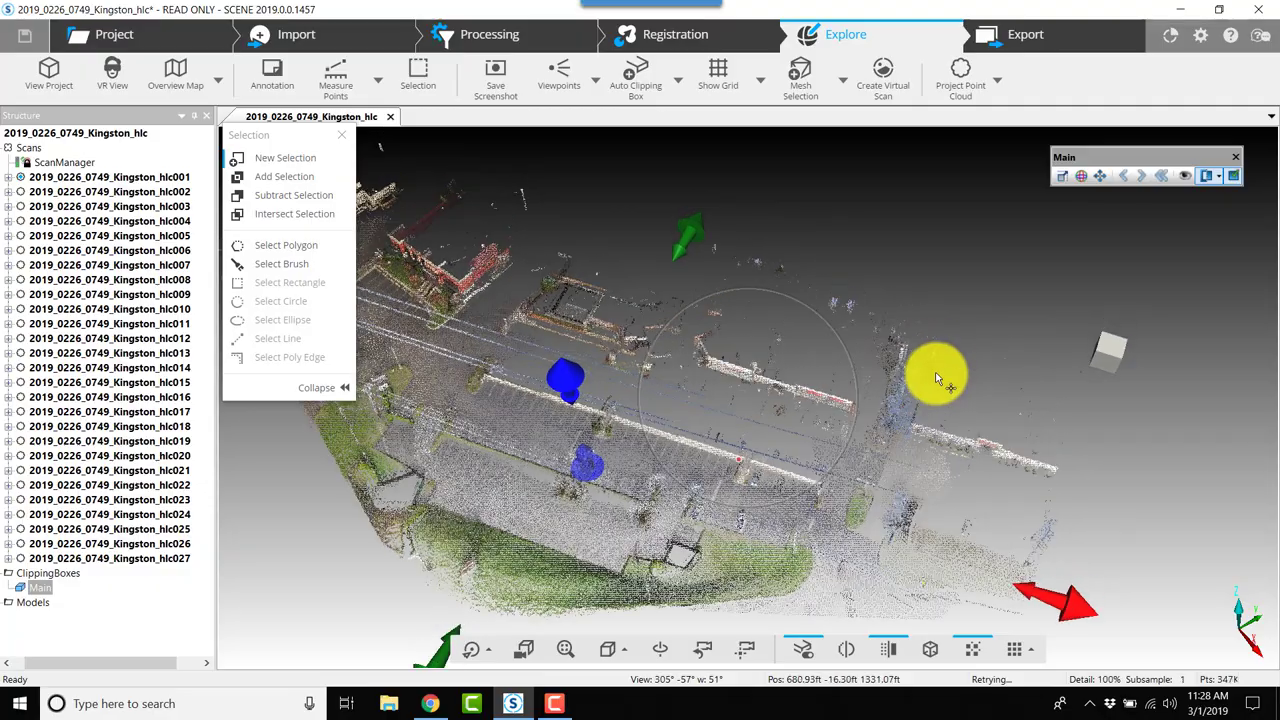
left_click_drag(937, 378, 685, 538)
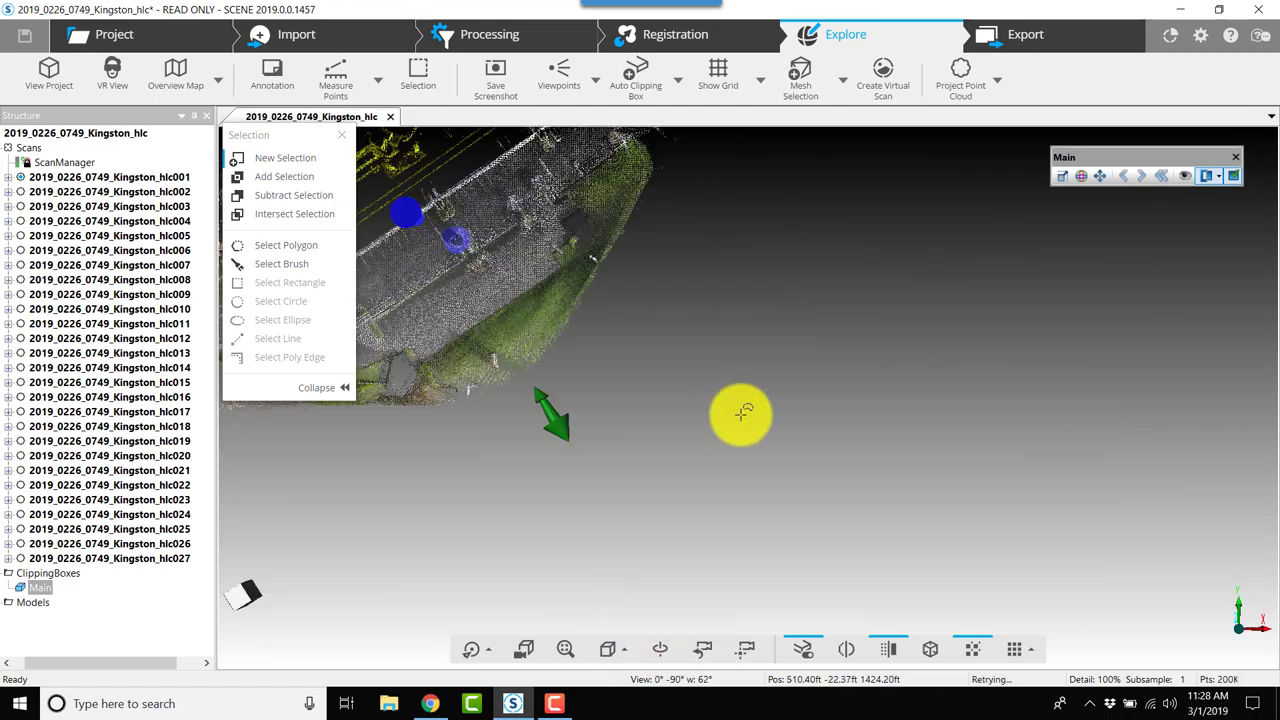
Polygon-select the stray points along the lot's upper edge and delete them.
left_click_drag(742, 415, 792, 350)
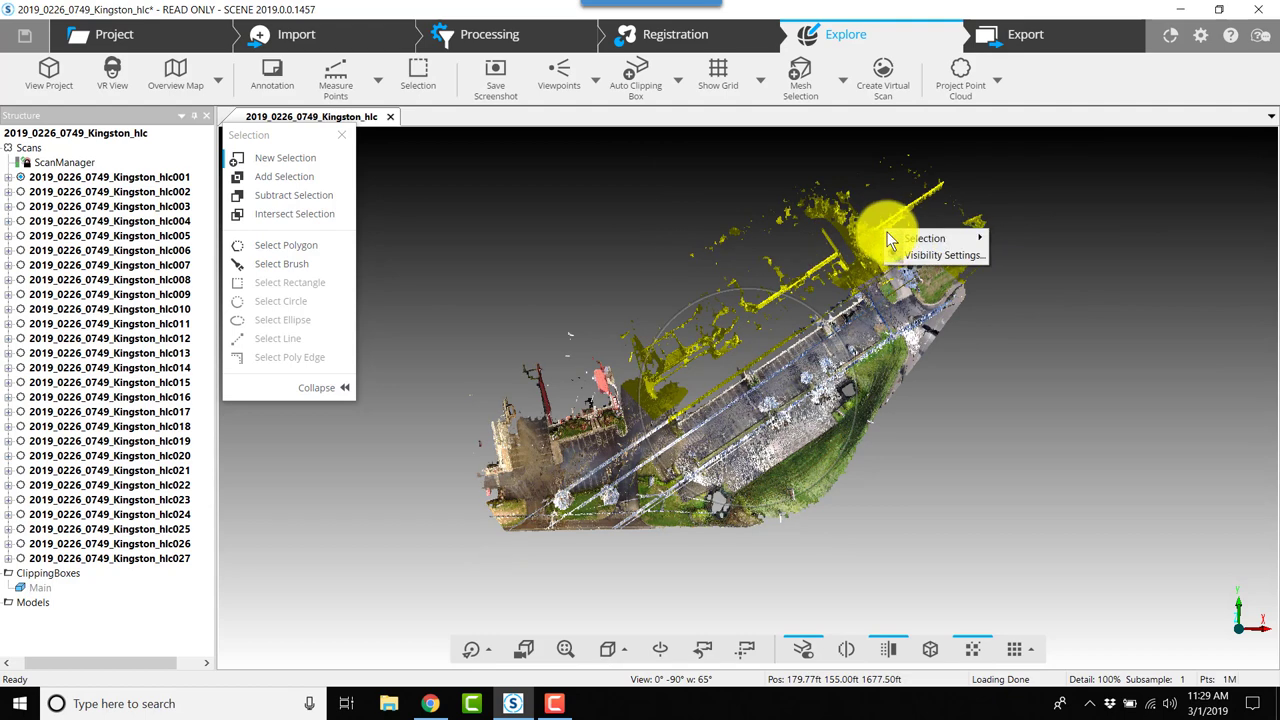
left_click(924, 238)
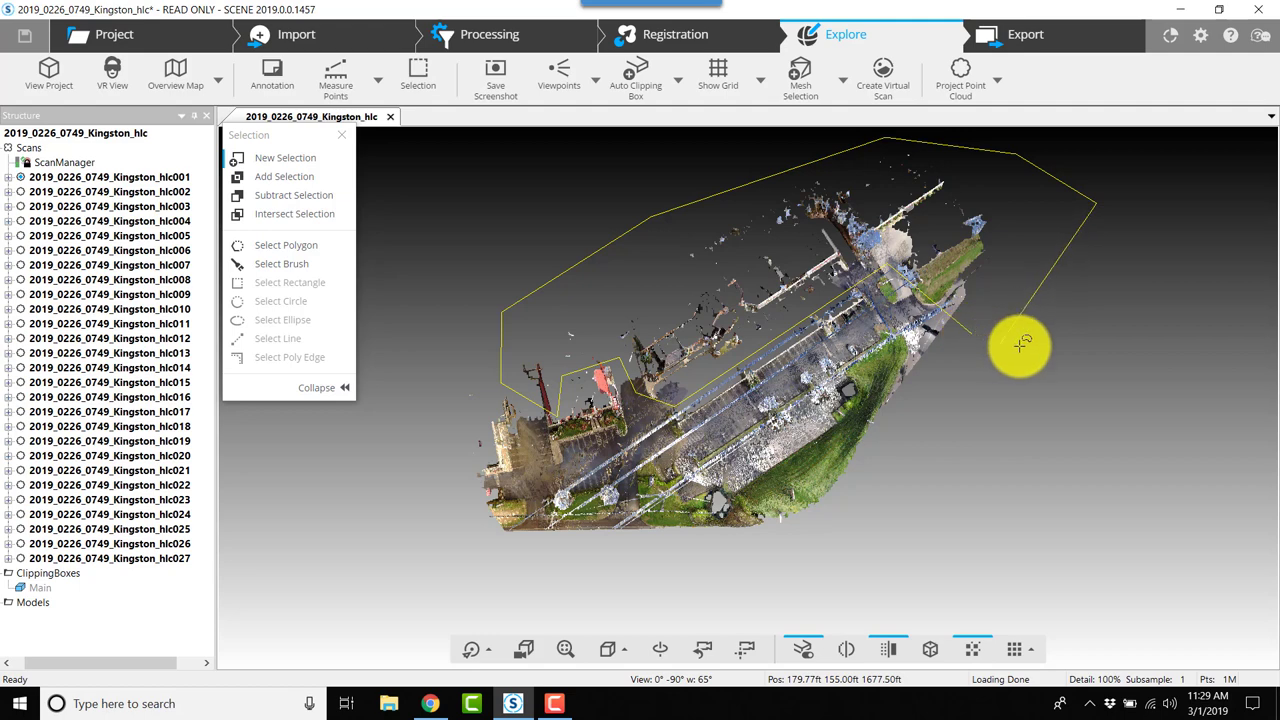
mouse_move(1037, 352)
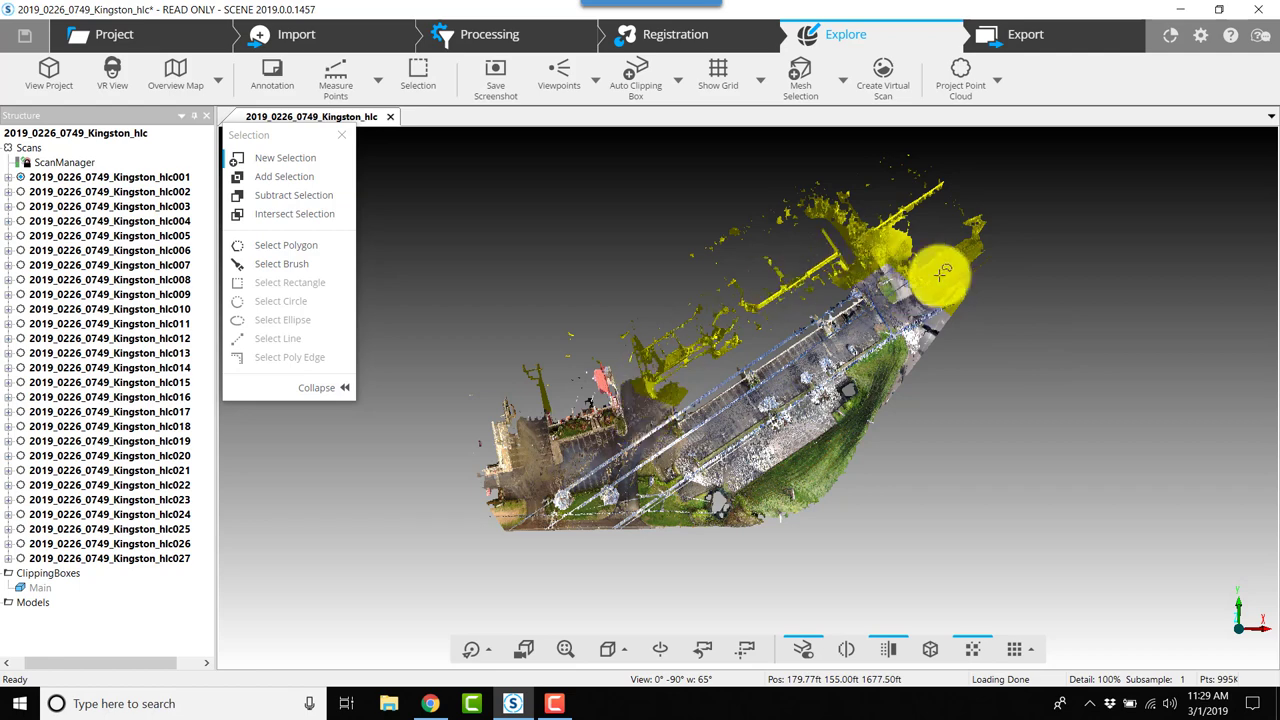
right_click(940, 280)
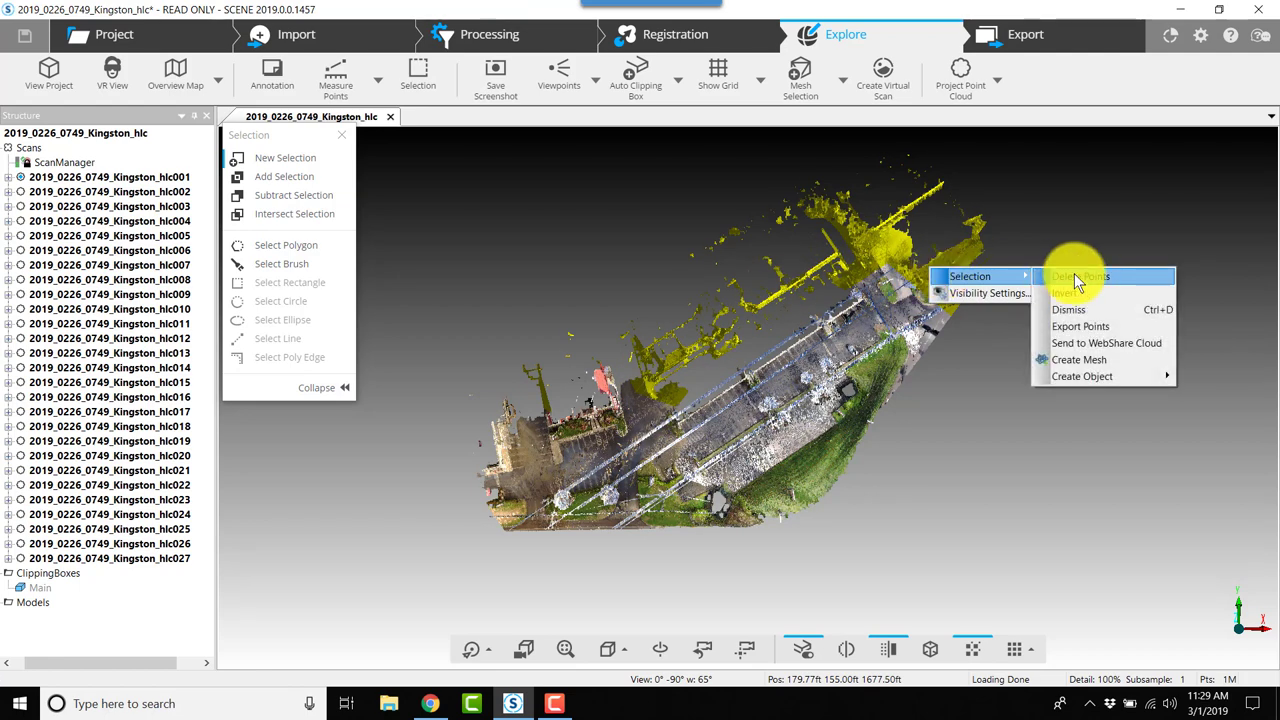
left_click(1080, 276)
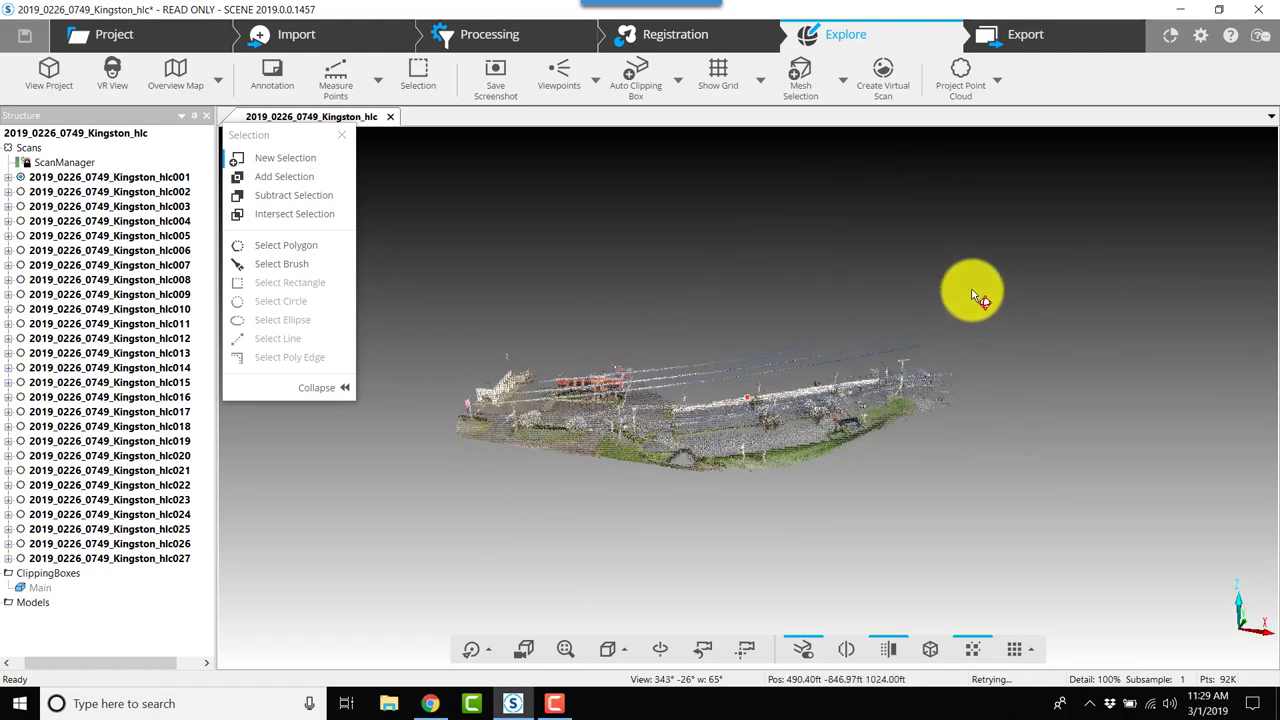
left_click_drag(970, 290, 800, 335)
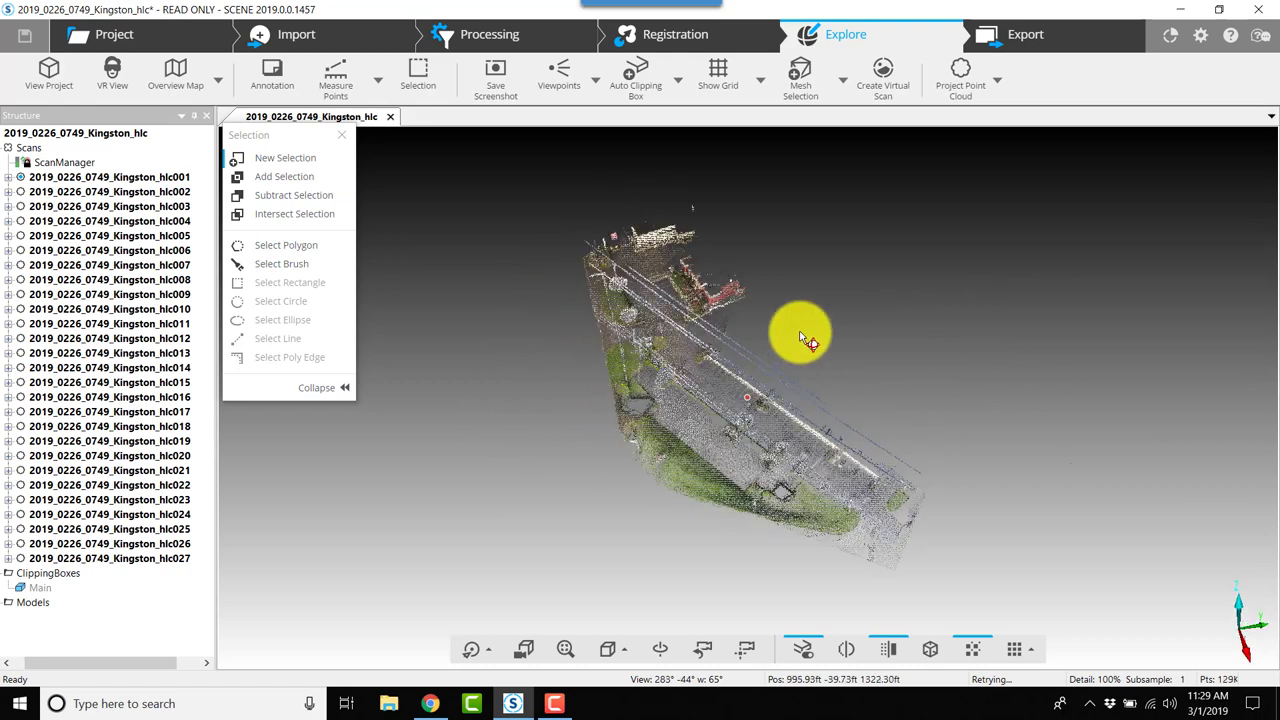
left_click_drag(800, 335, 1075, 352)
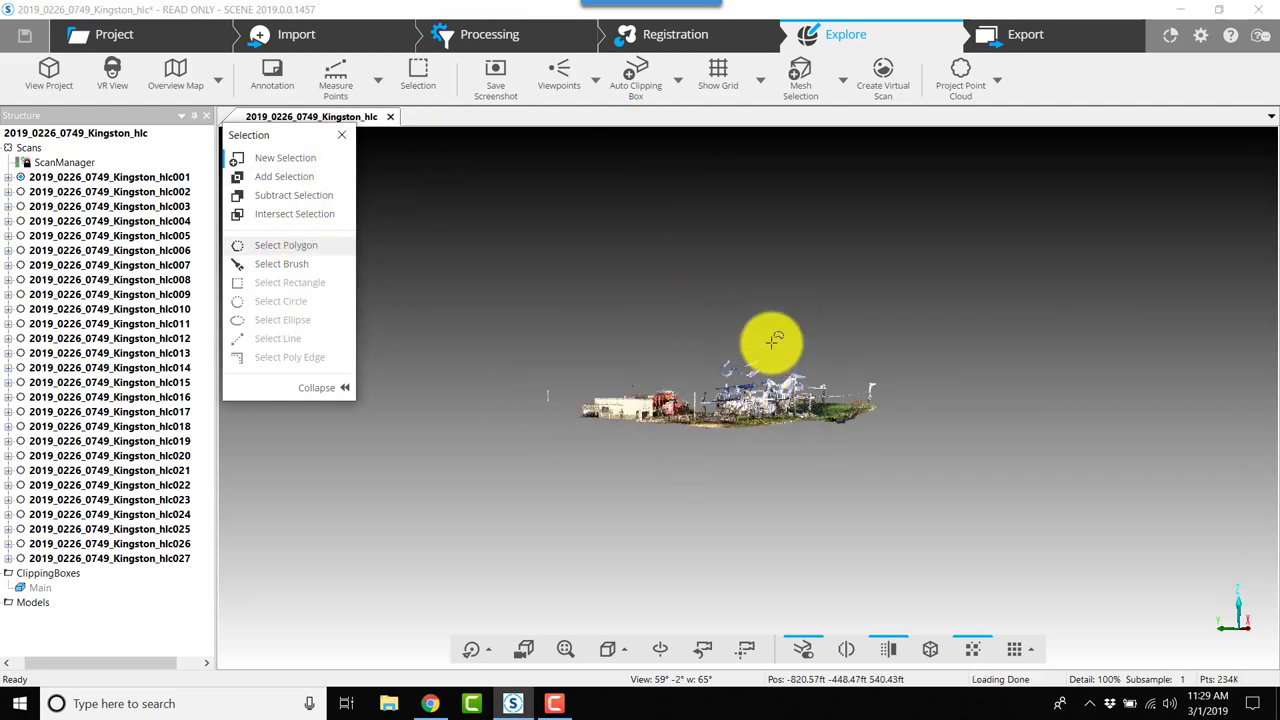
mouse_move(710, 347)
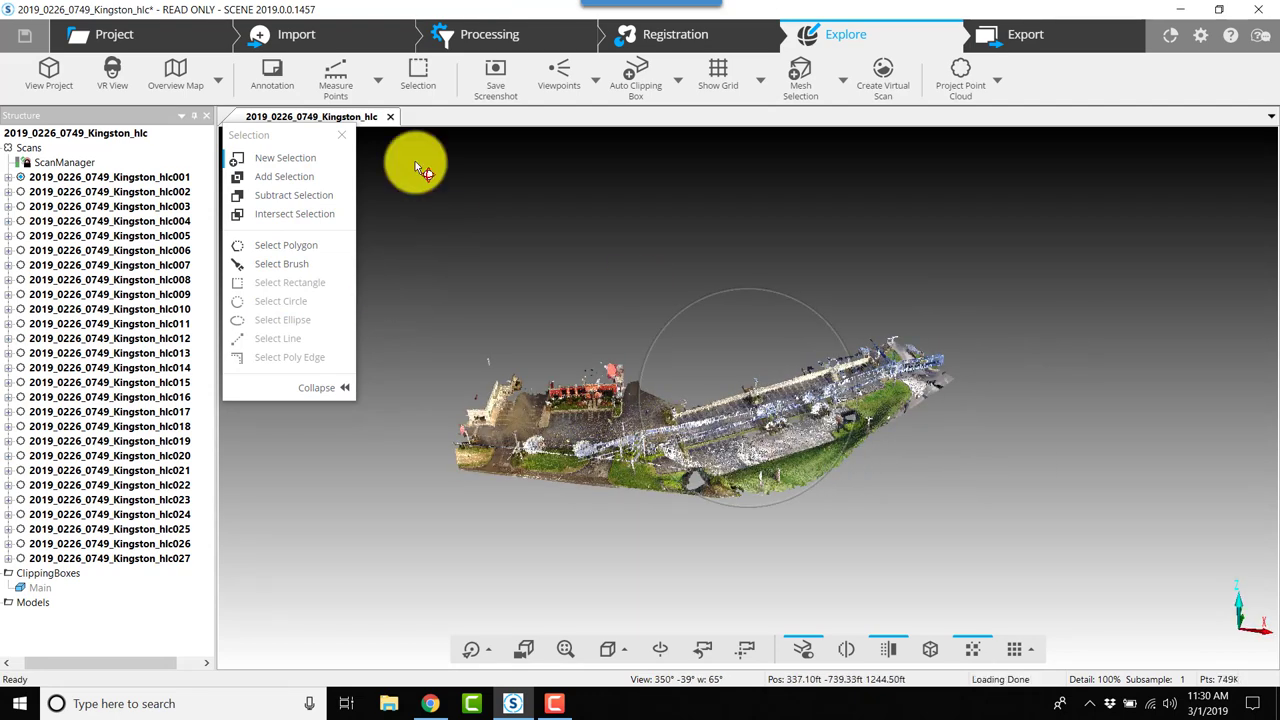
left_click(286, 244)
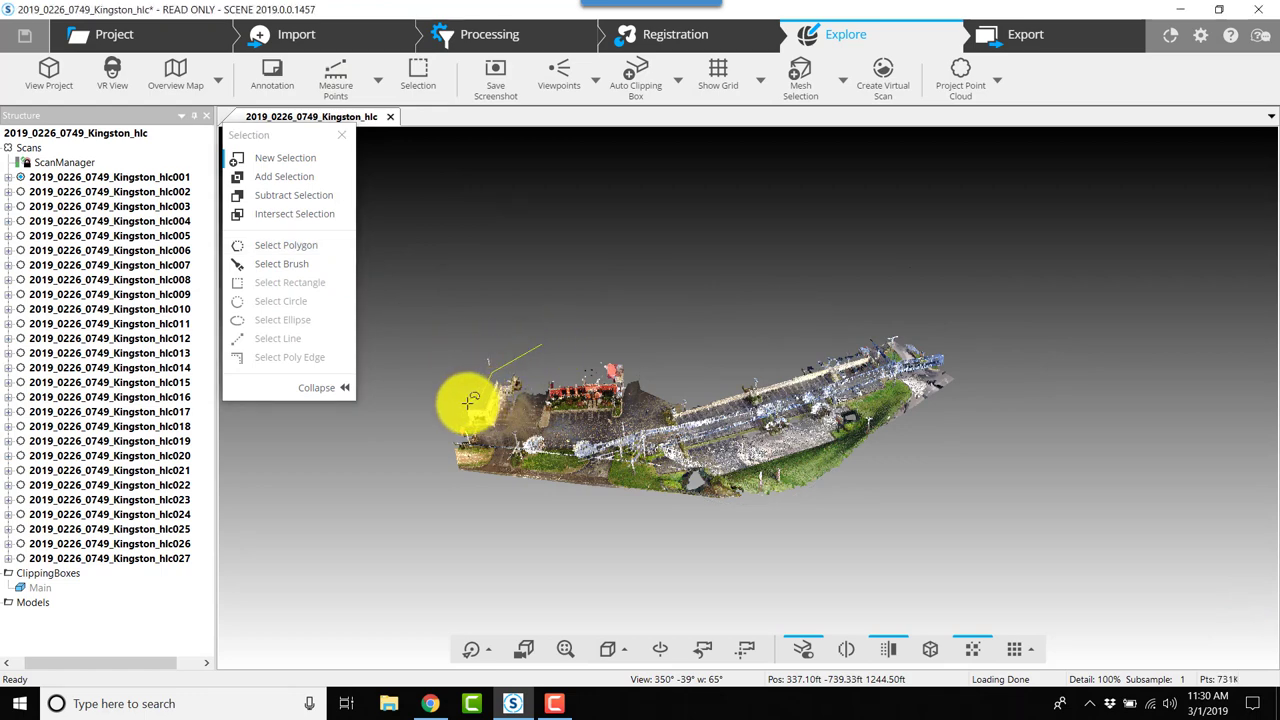
left_click_drag(470, 400, 655, 490)
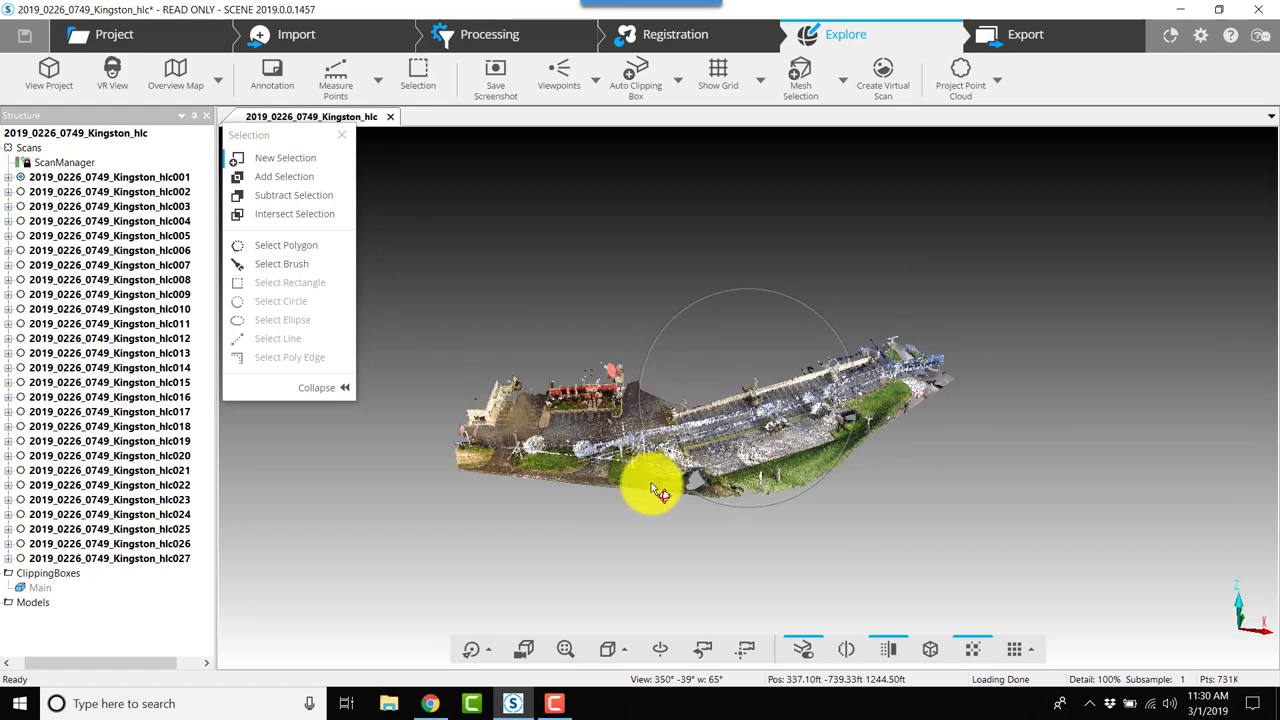
left_click_drag(655, 490, 615, 475)
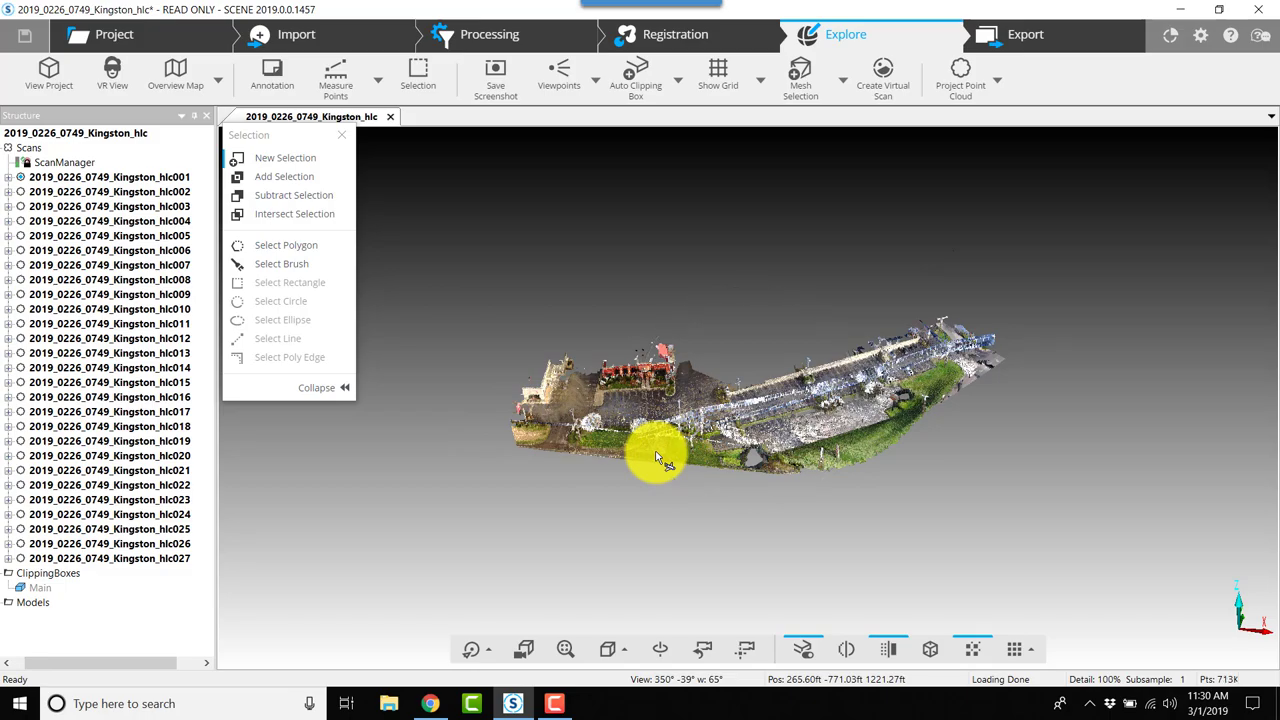
left_click_drag(655, 458, 765, 465)
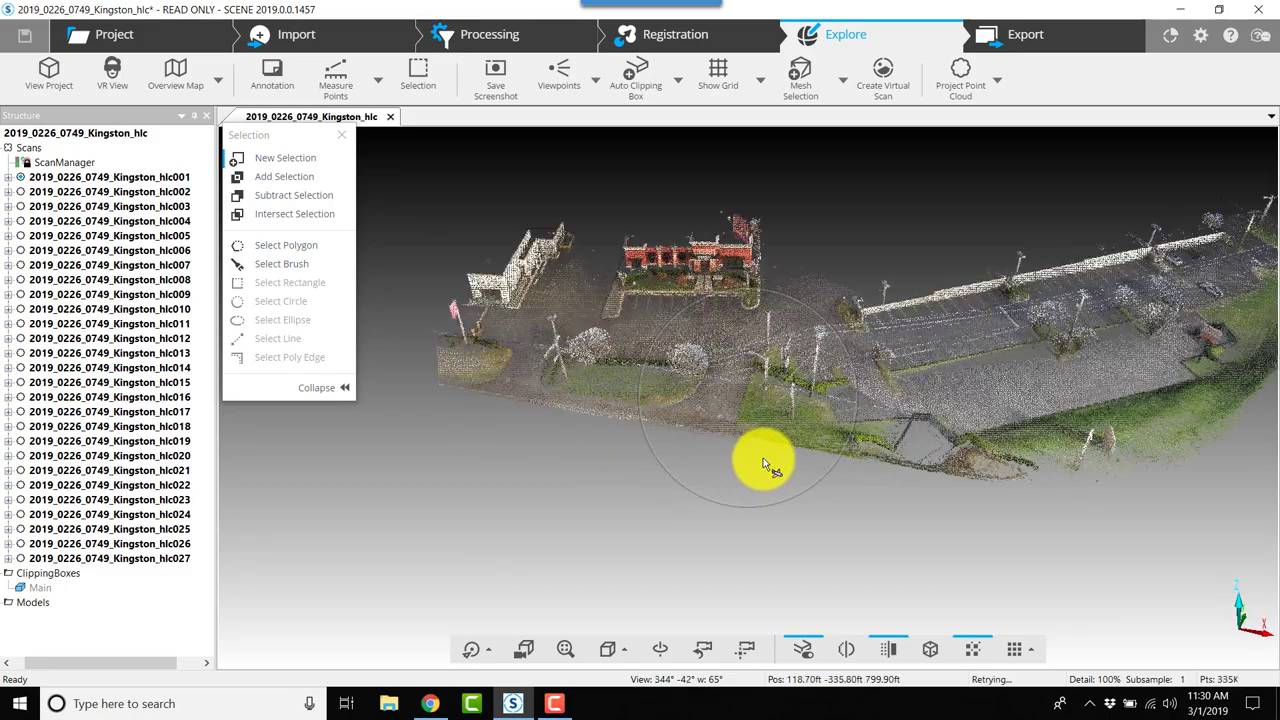
left_click_drag(765, 465, 910, 415)
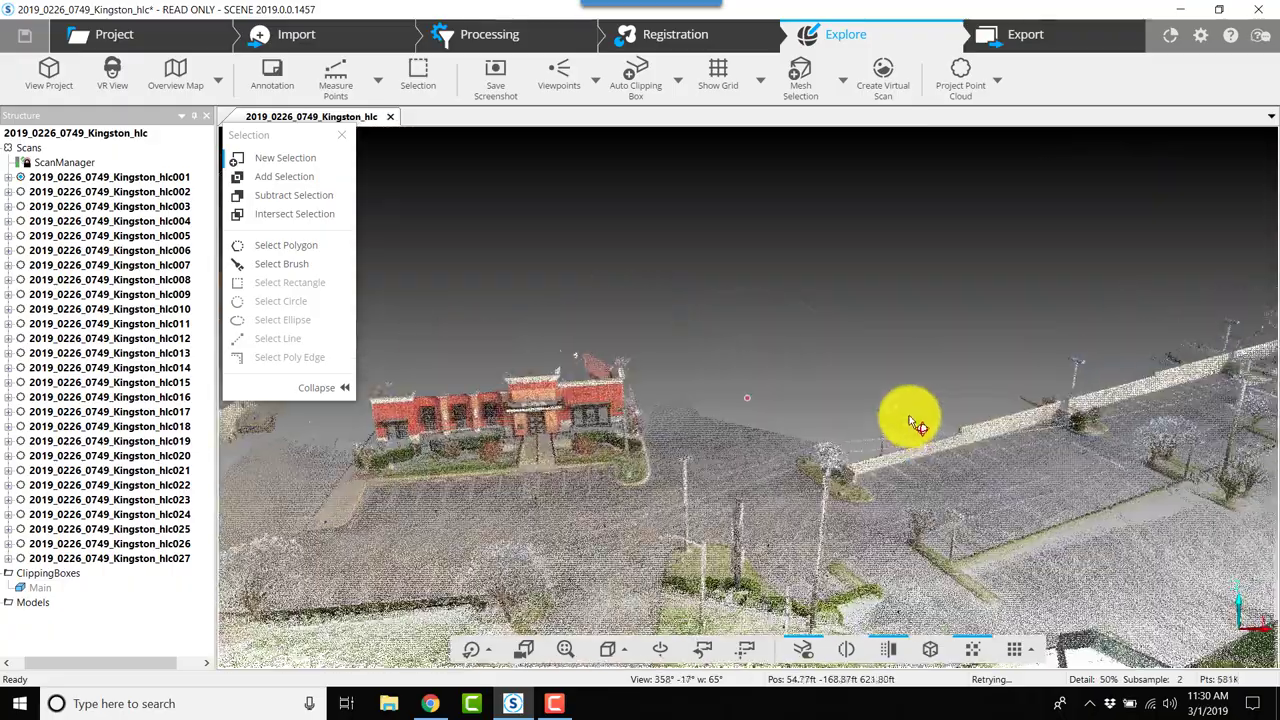
left_click_drag(910, 418, 985, 385)
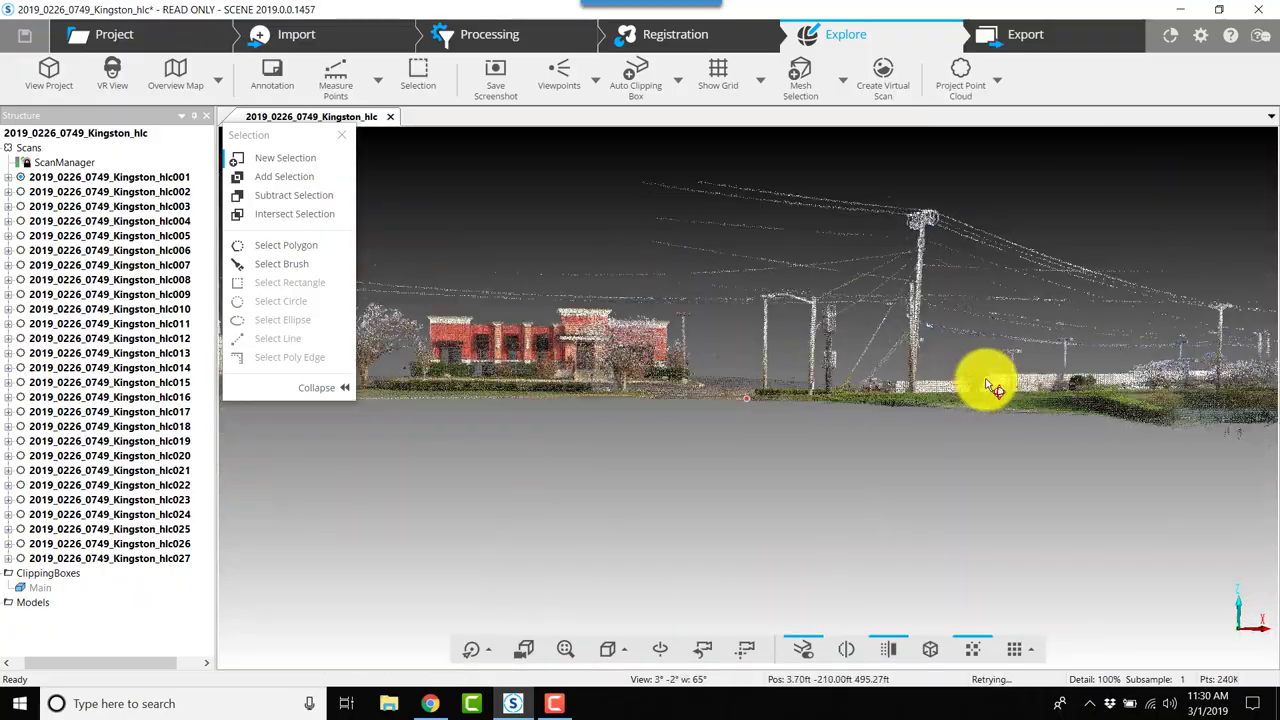
left_click_drag(985, 385, 650, 415)
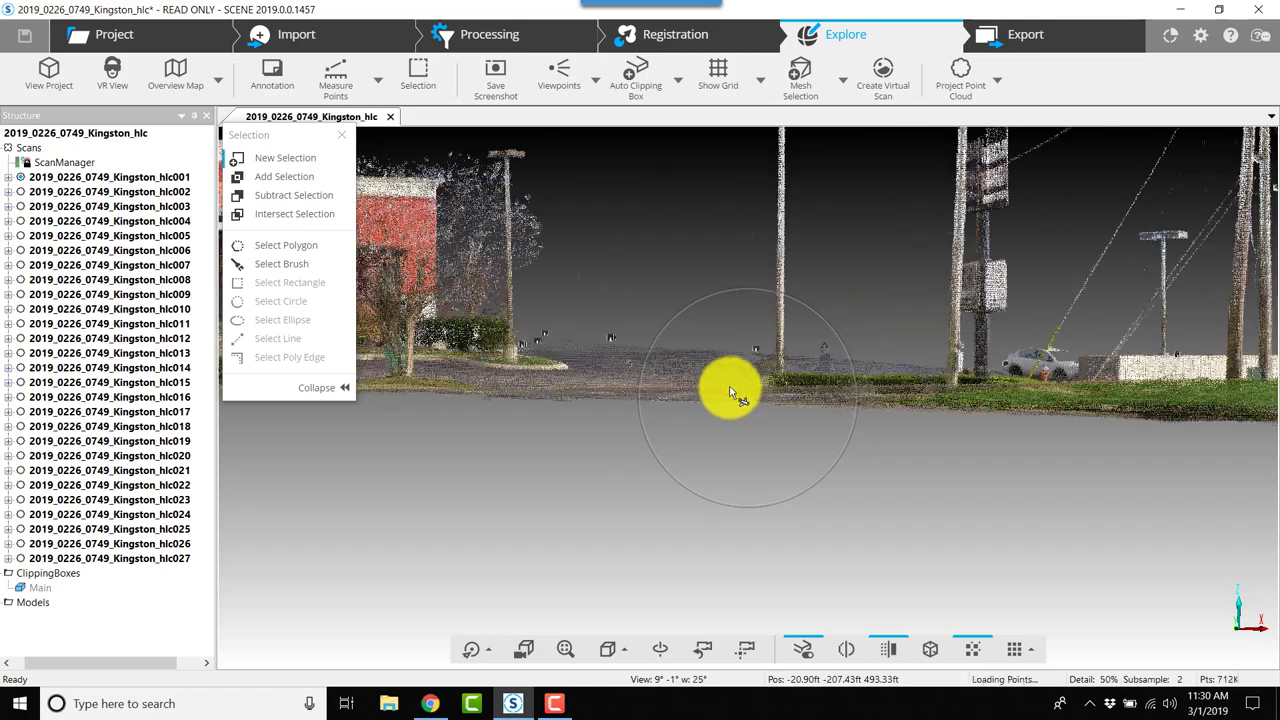
left_click_drag(730, 390, 745, 420)
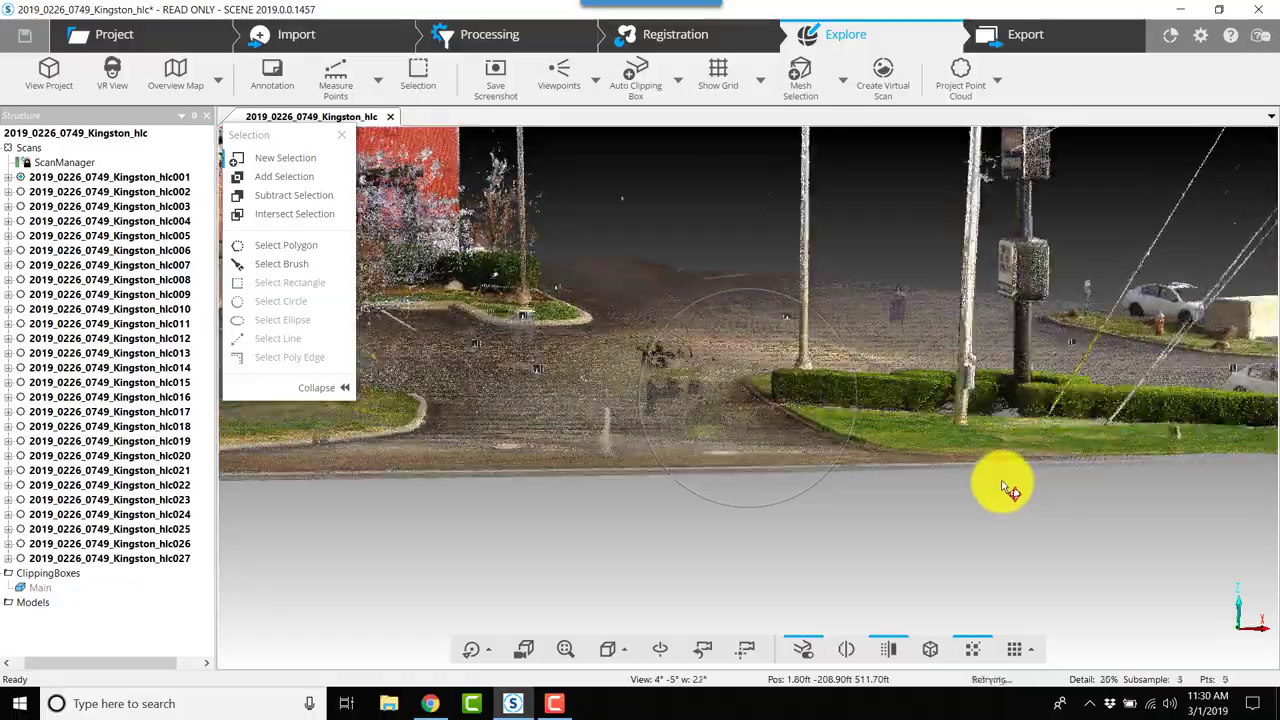
left_click_drag(1000, 485, 970, 420)
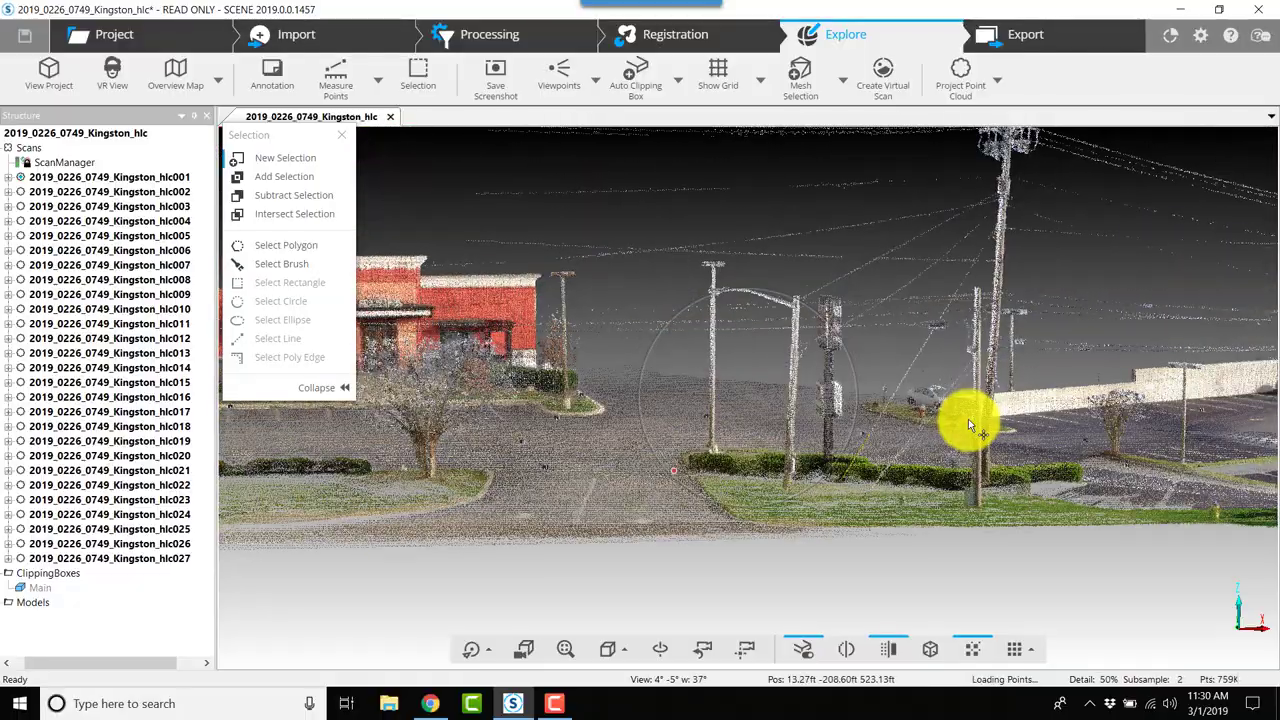
left_click_drag(970, 425, 805, 400)
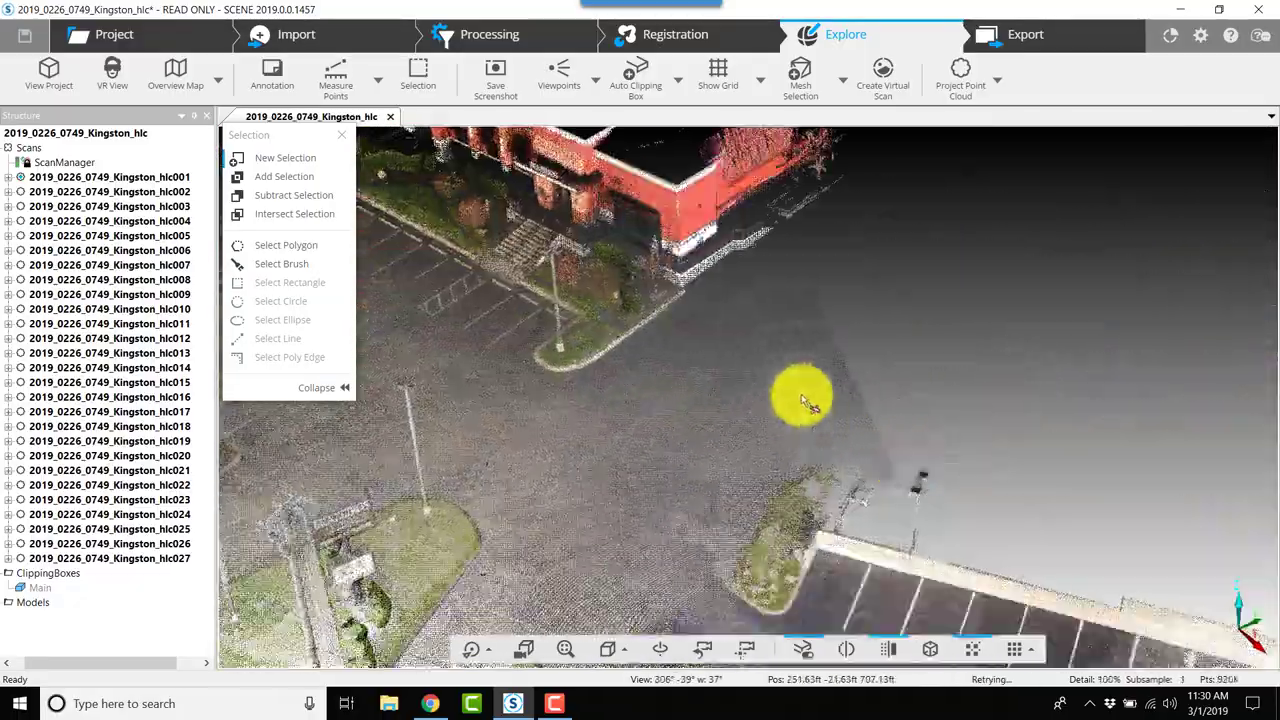
left_click_drag(800, 400, 935, 343)
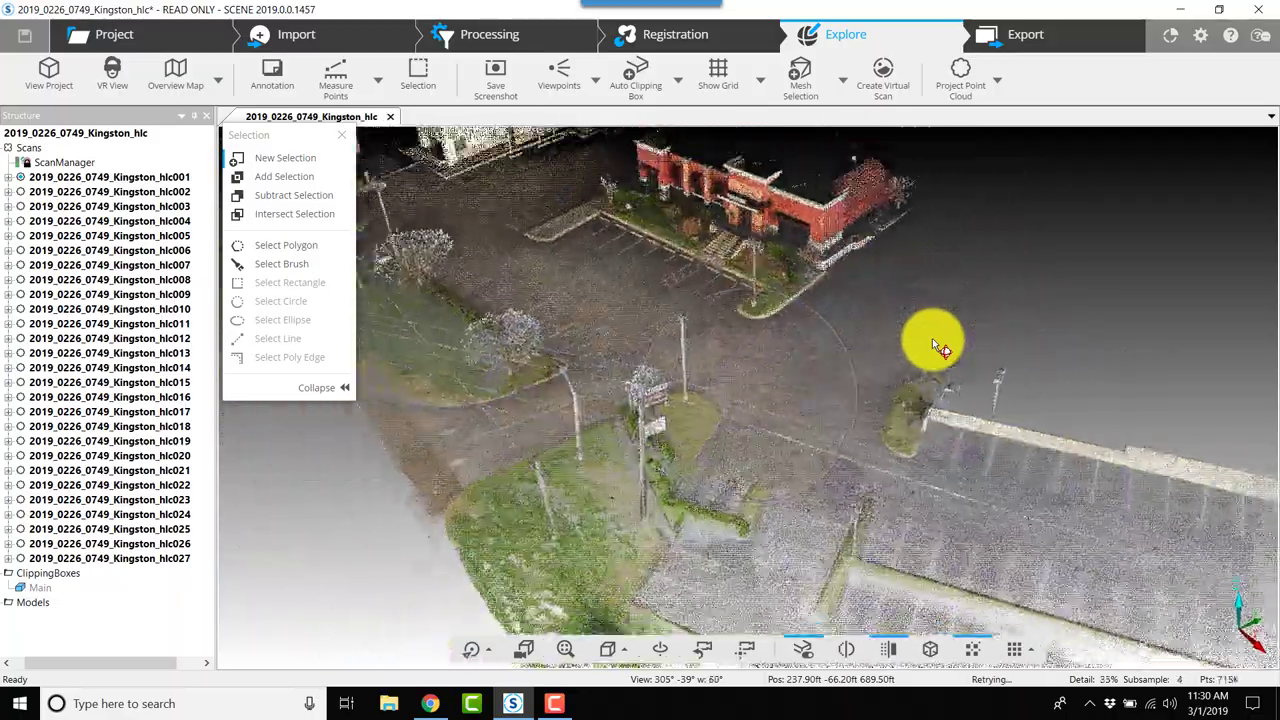
left_click_drag(935, 345, 635, 490)
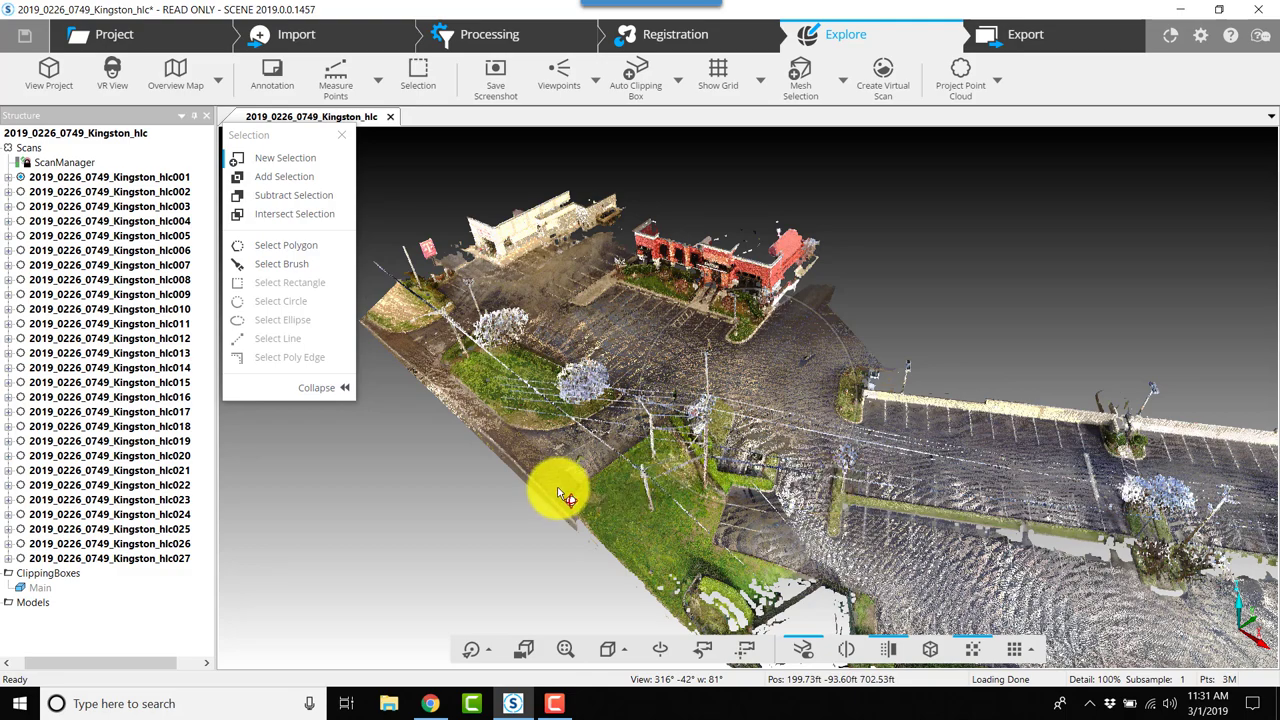
left_click_drag(560, 490, 980, 170)
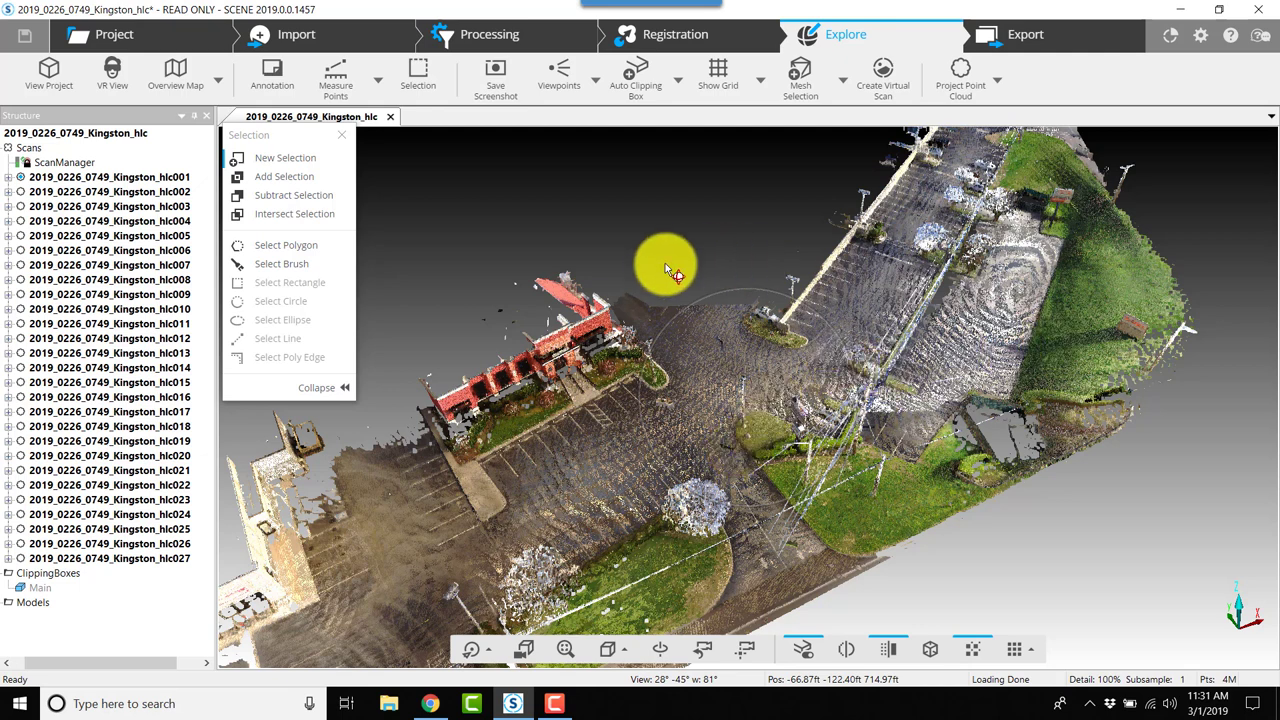
mouse_move(636, 216)
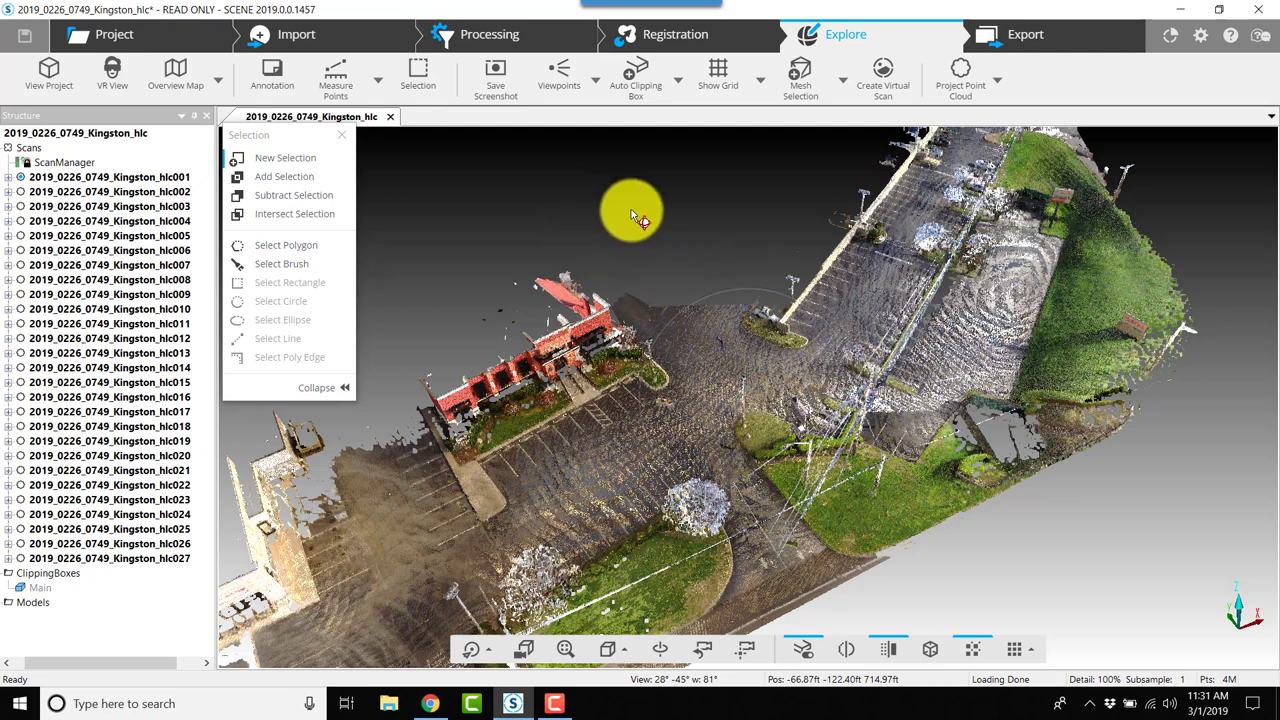
mouse_move(495, 50)
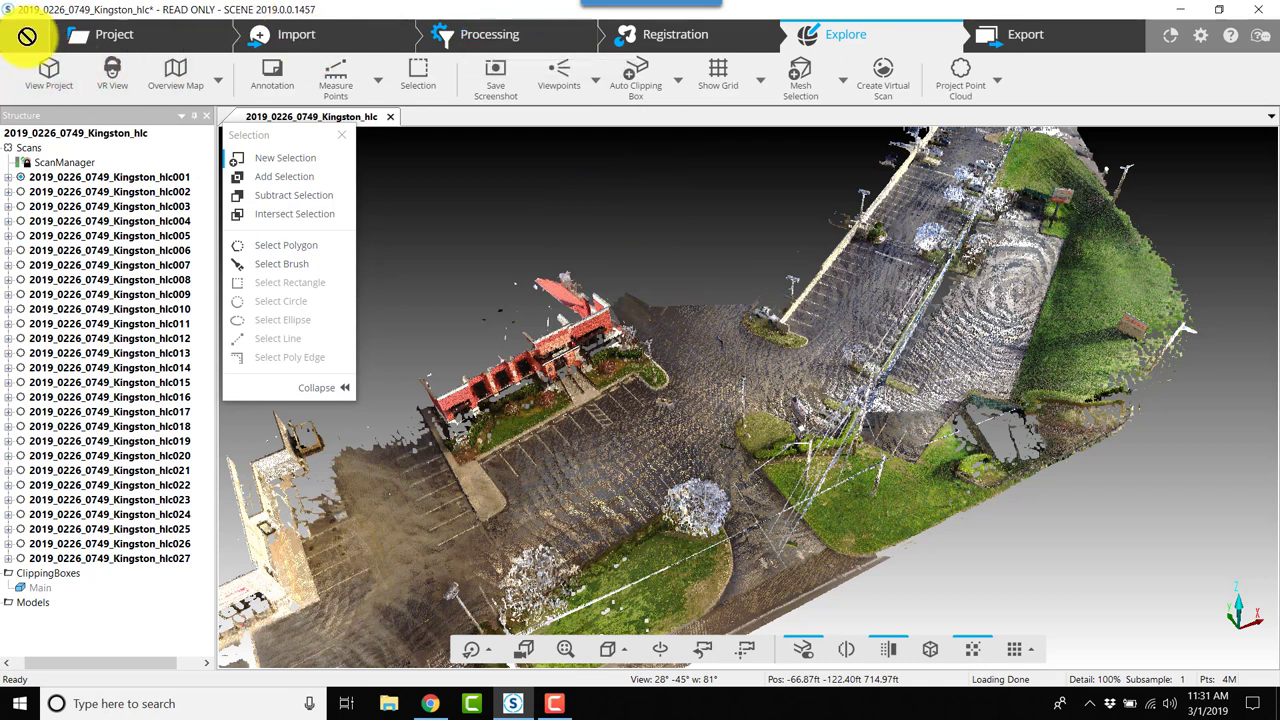
mouse_move(487, 30)
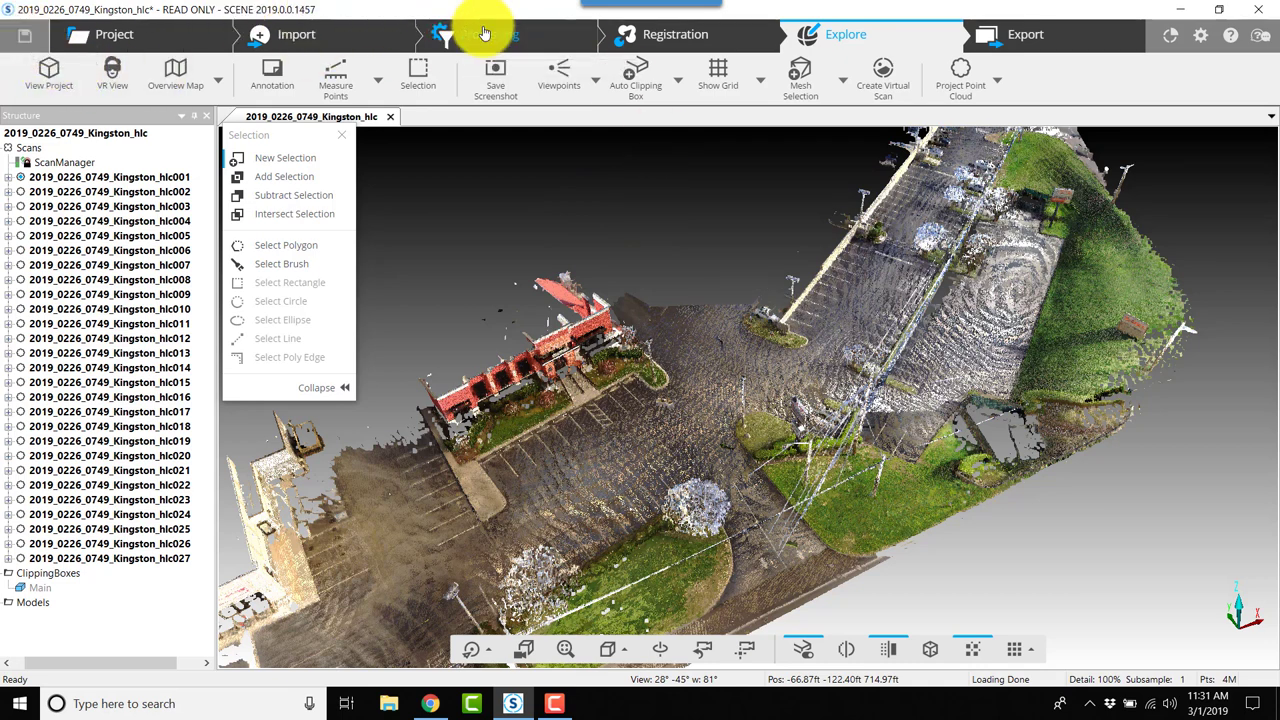
mouse_move(482, 35)
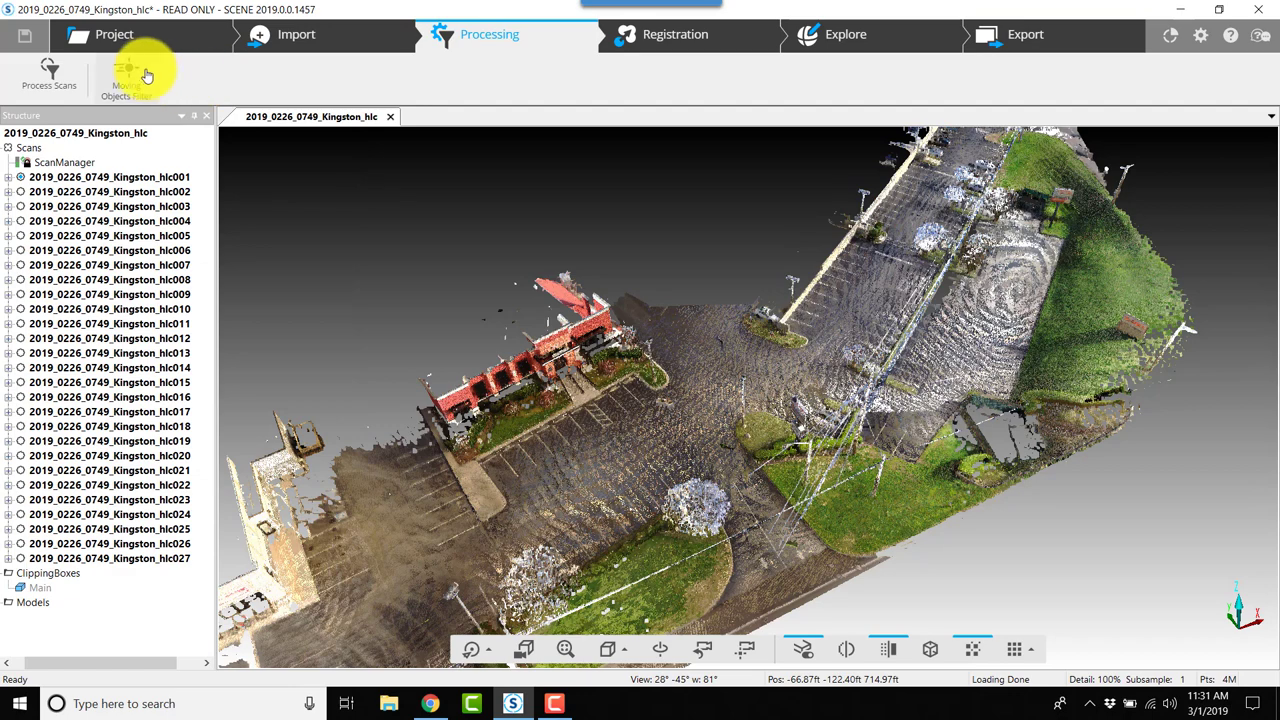
Launch the Moving Objects Filter for the Kingston project's scans.
left_click(137, 76)
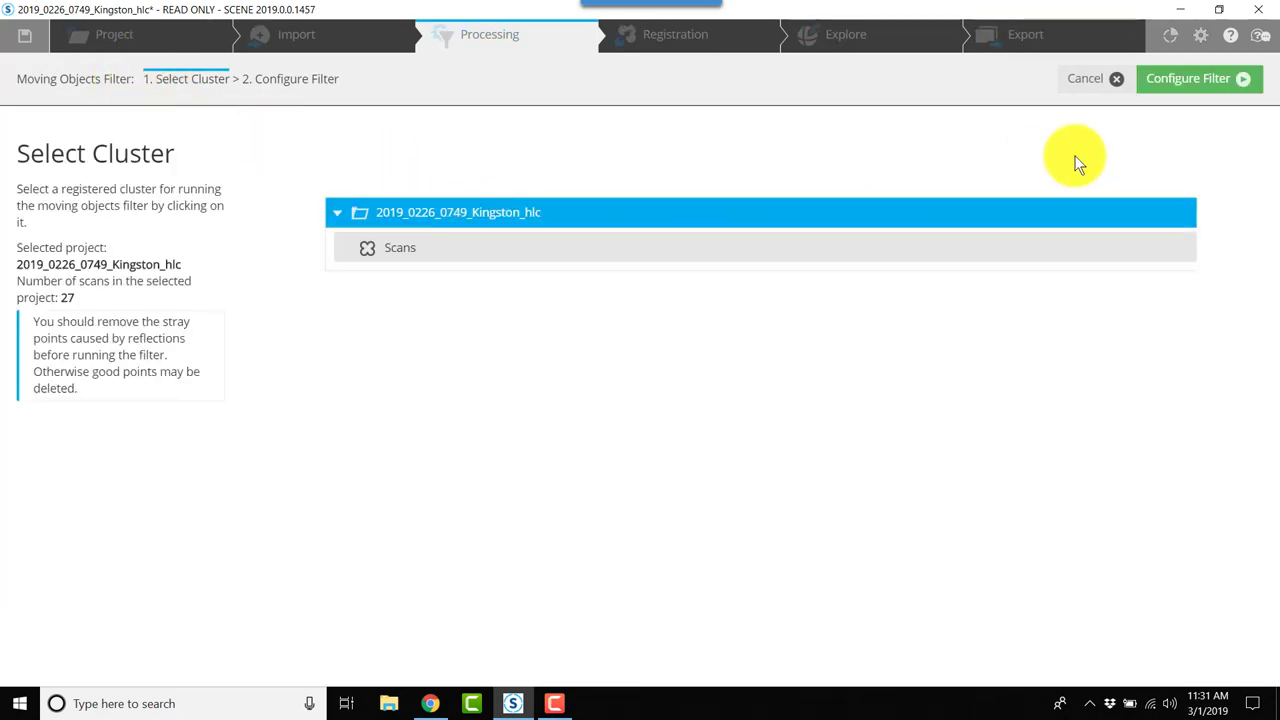
Run the filter with default 0.492 ft sensitivity, 20% overlap and 9 comparisons.
left_click(1198, 79)
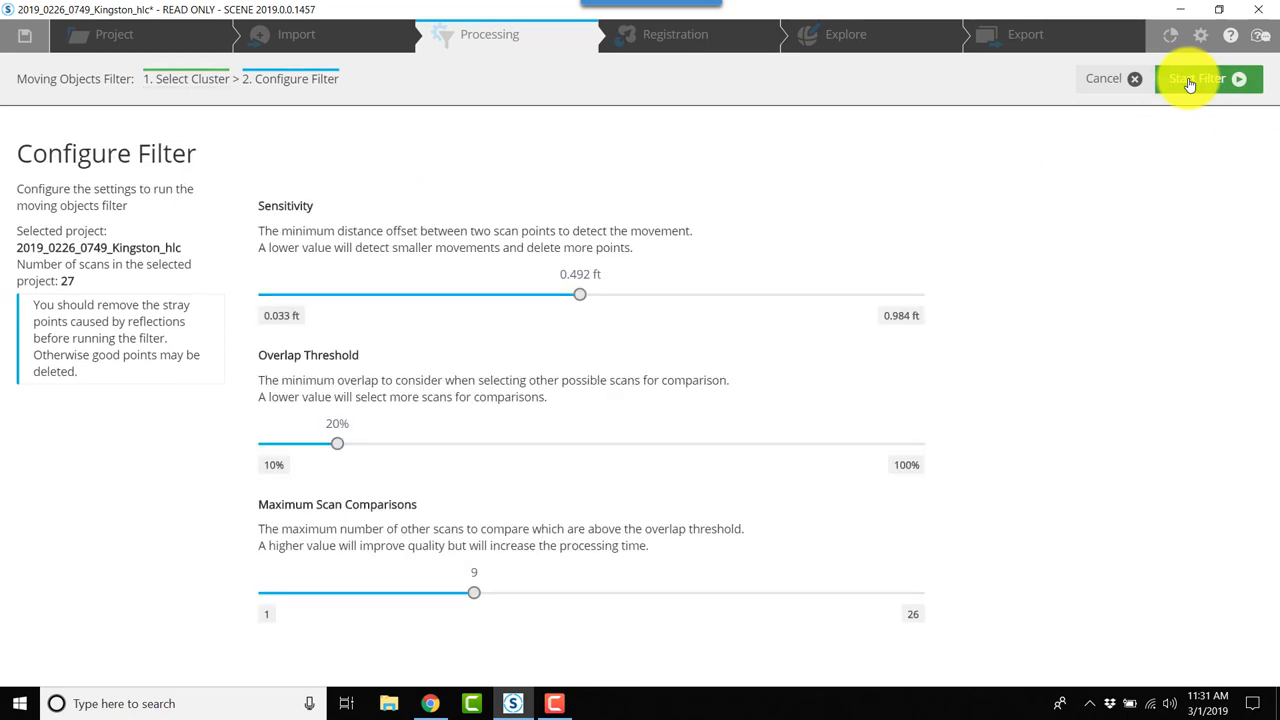
mouse_move(600, 210)
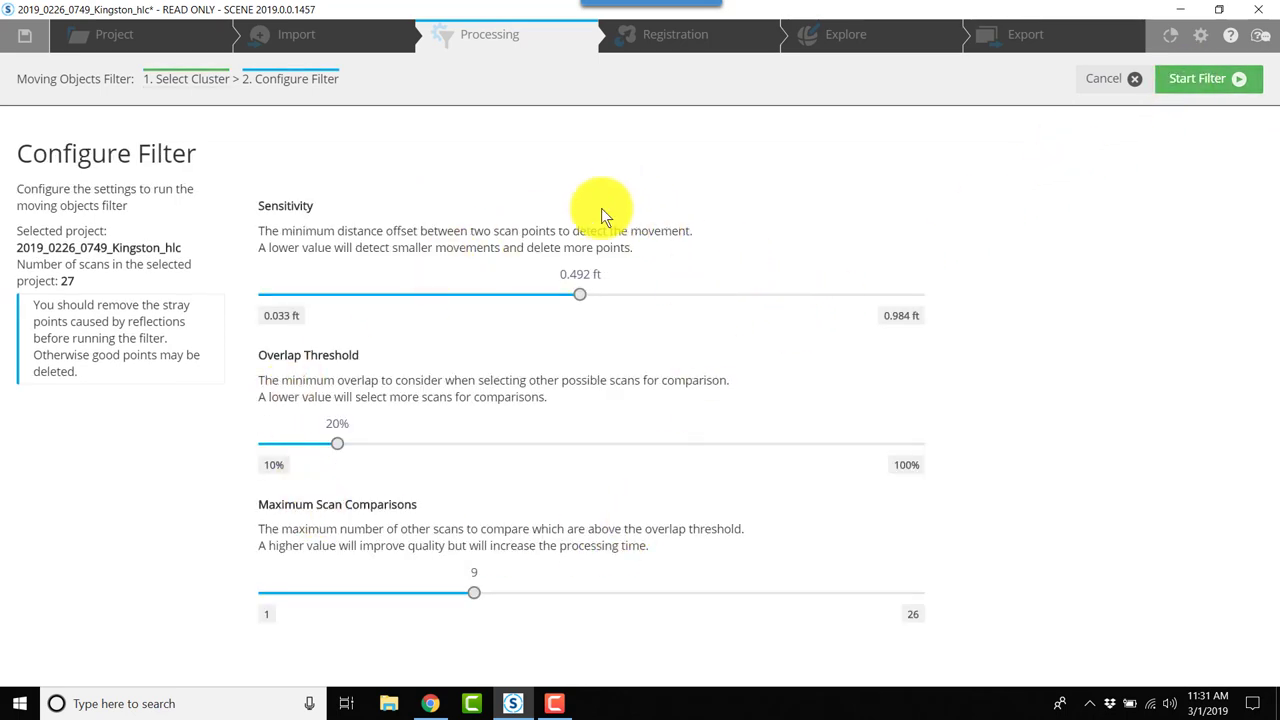
mouse_move(1195, 95)
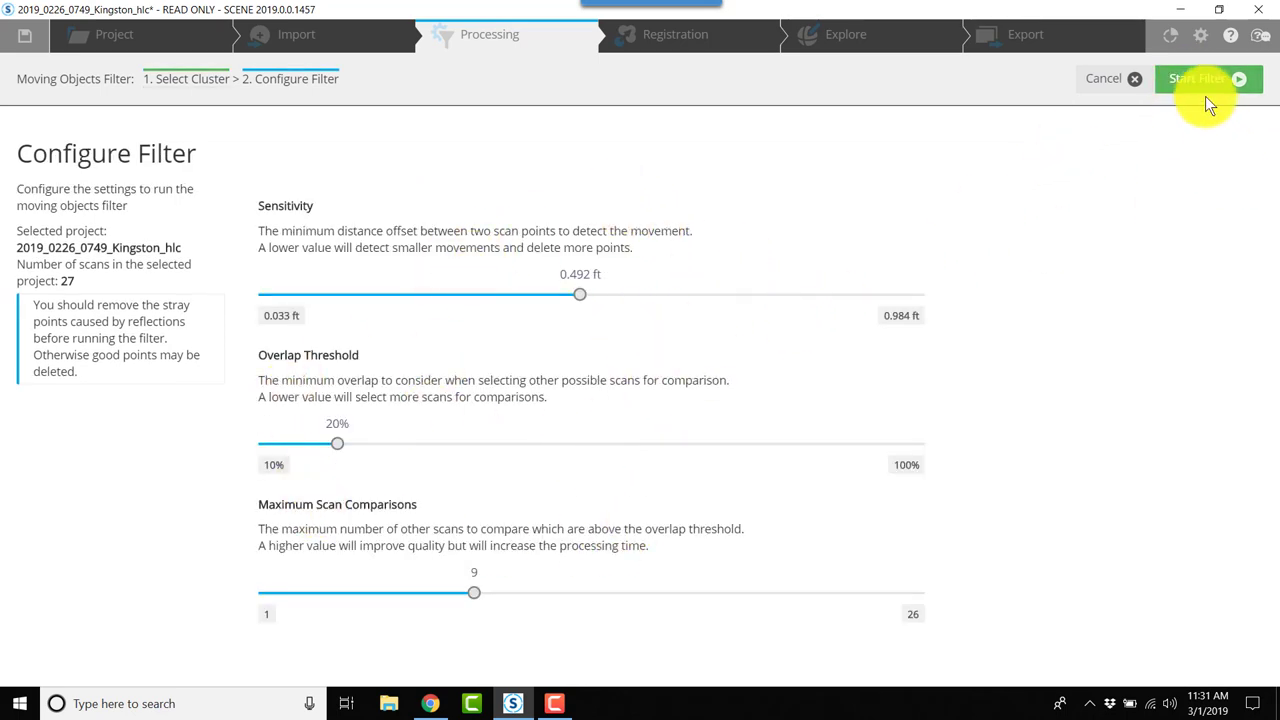
mouse_move(1218, 84)
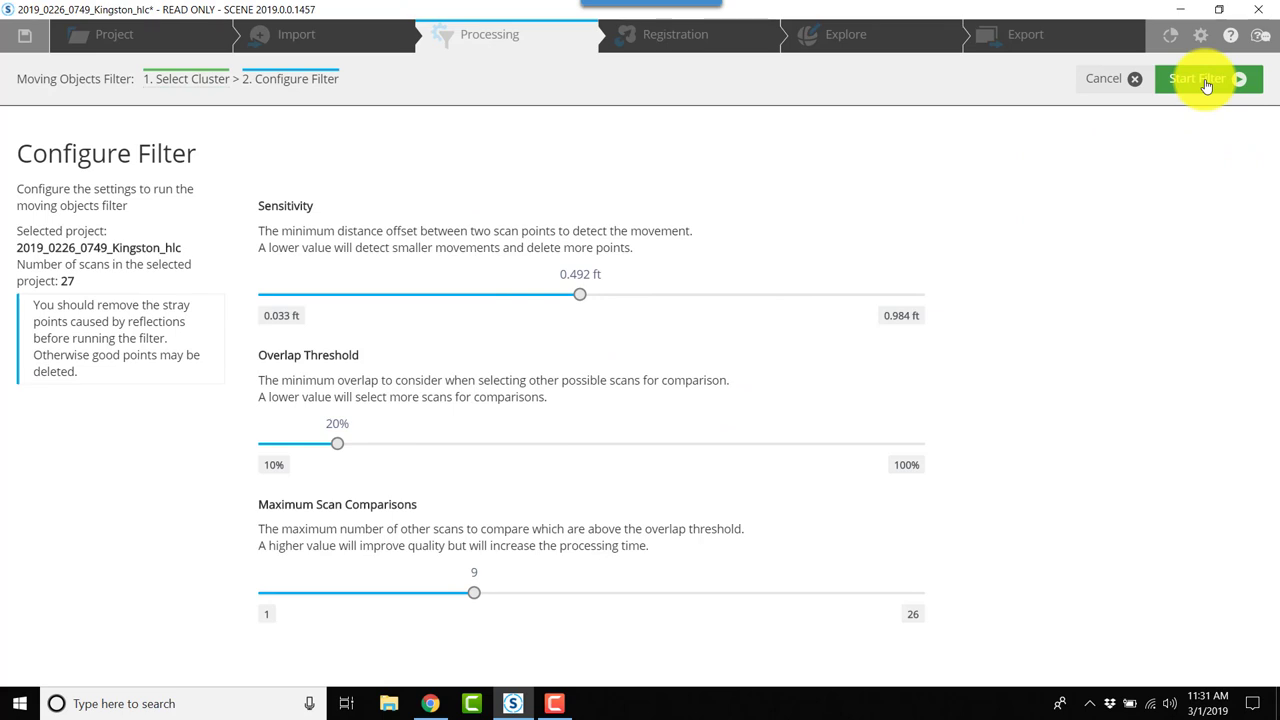
left_click(1185, 79)
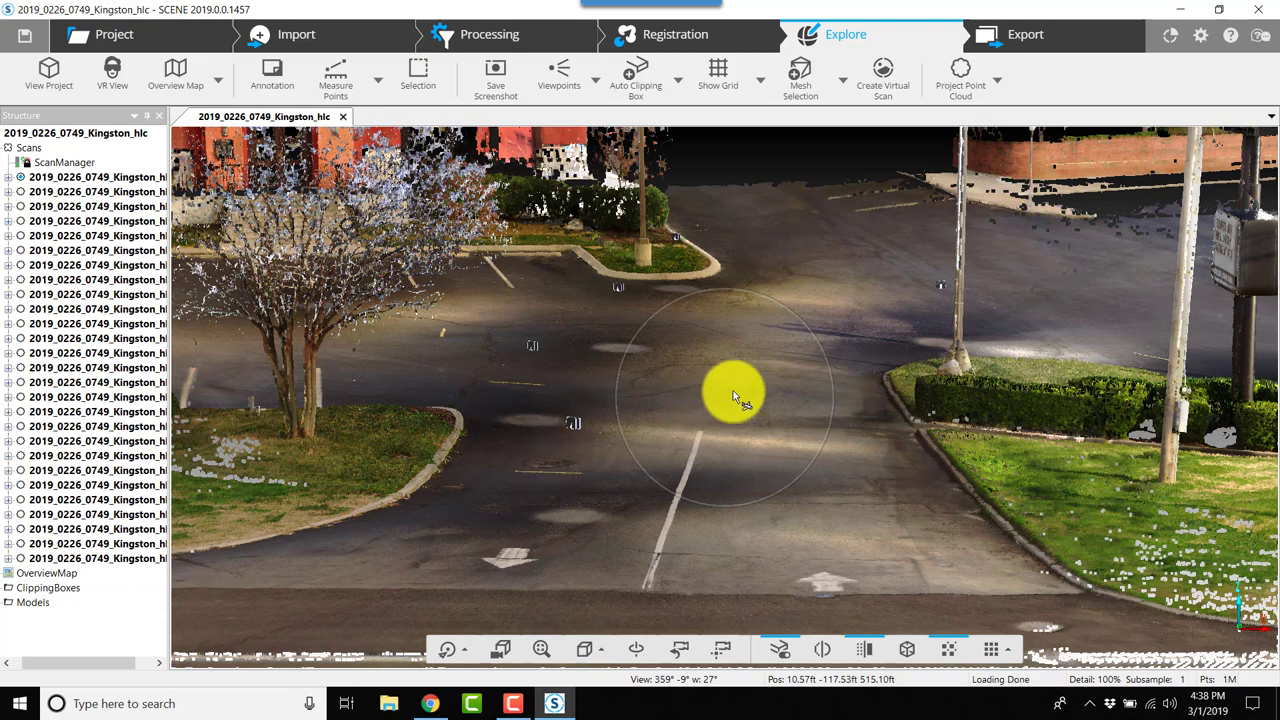
mouse_move(740, 428)
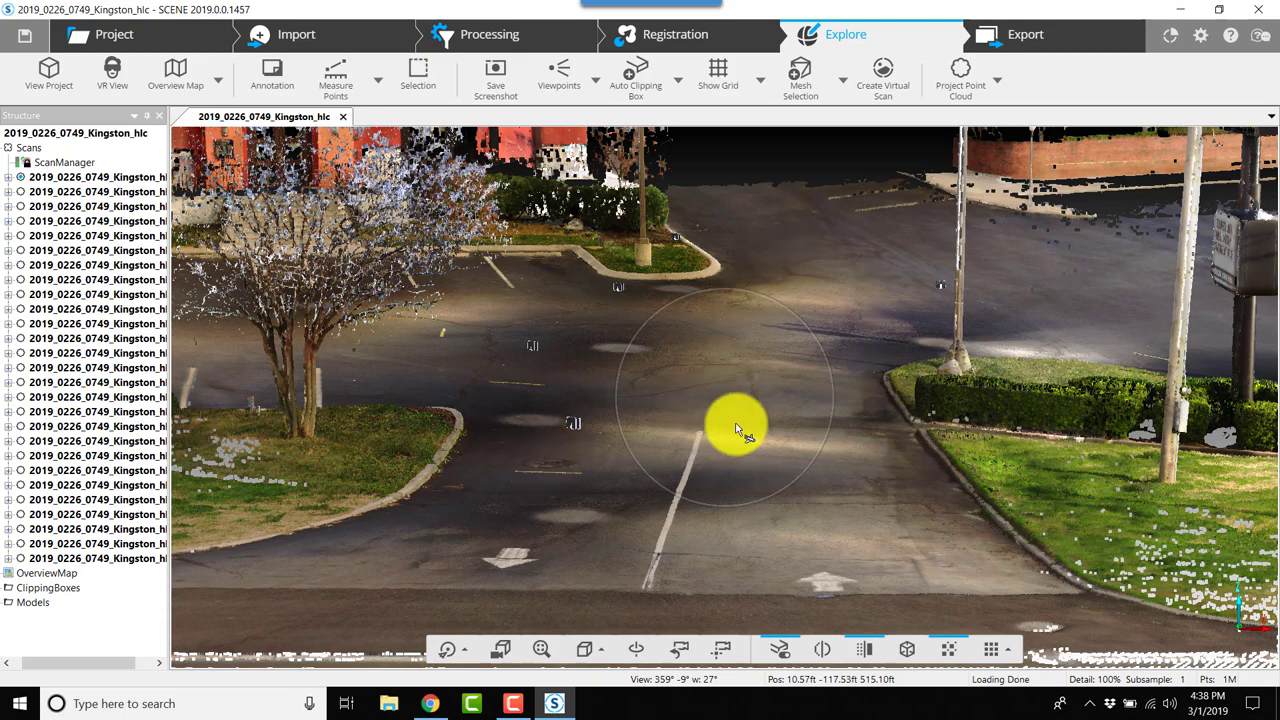
left_click_drag(735, 420, 940, 375)
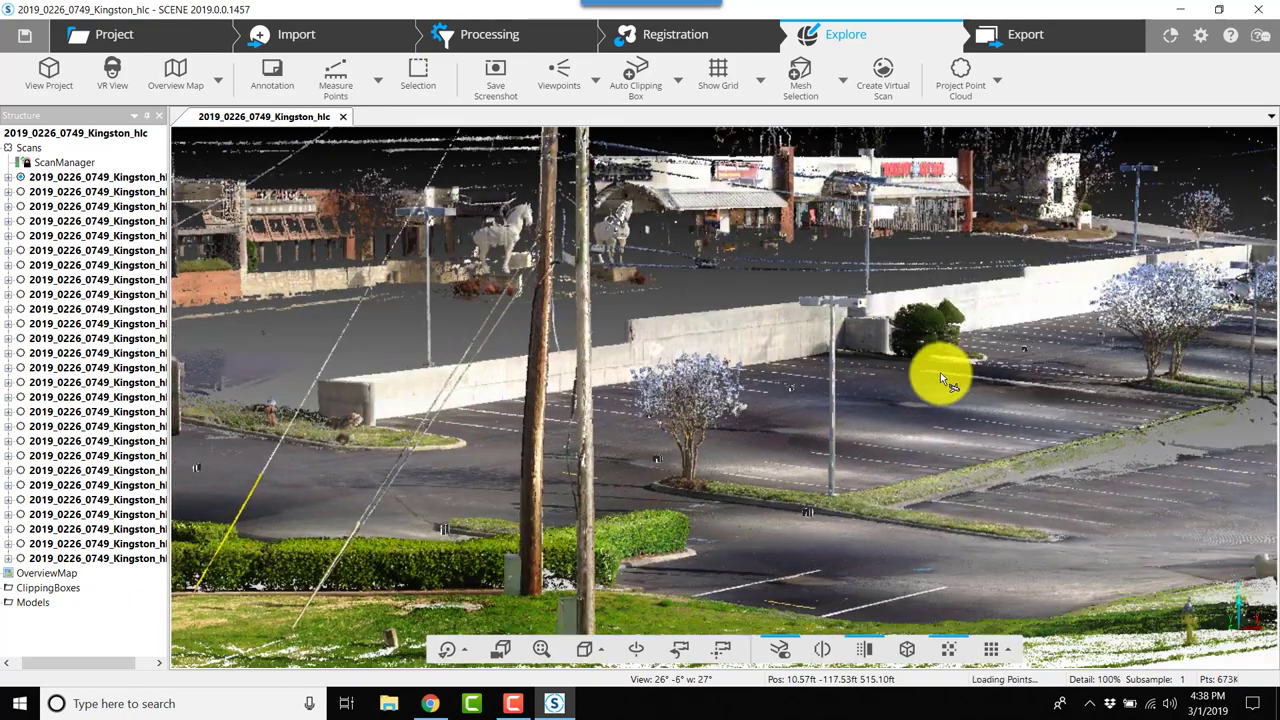
left_click_drag(940, 378, 947, 386)
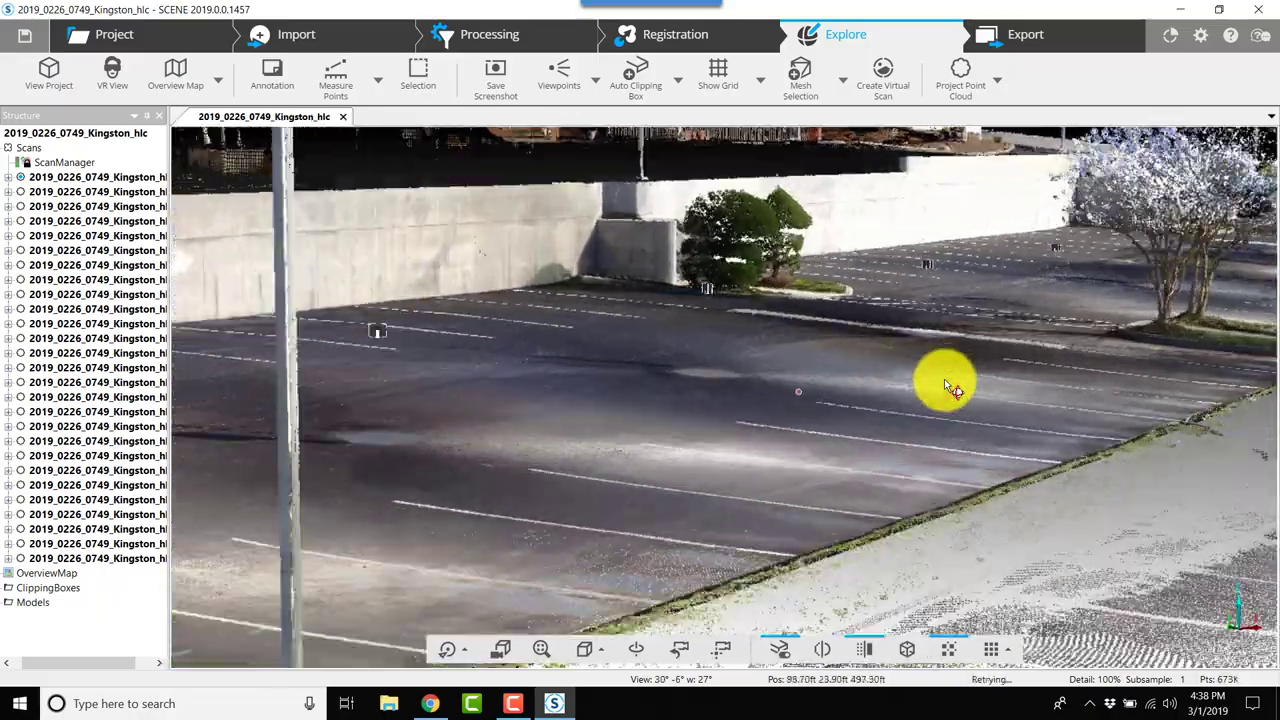
left_click_drag(945, 385, 840, 350)
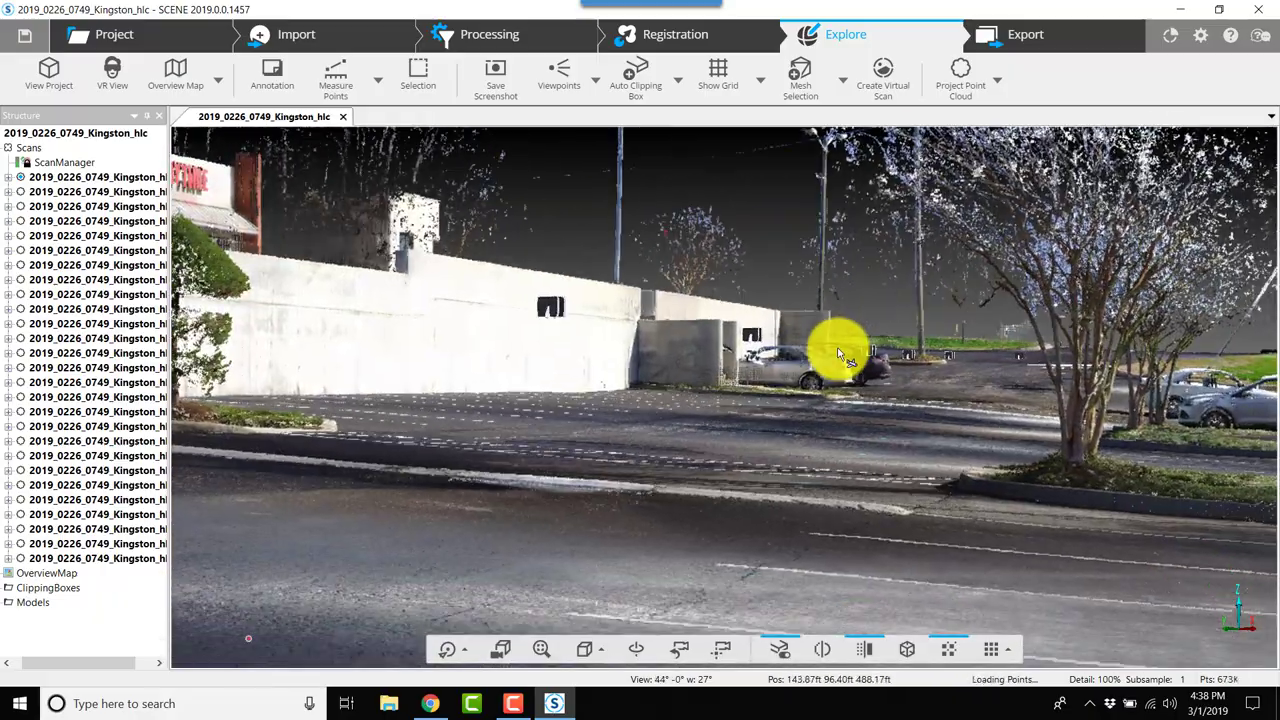
left_click_drag(840, 345, 920, 390)
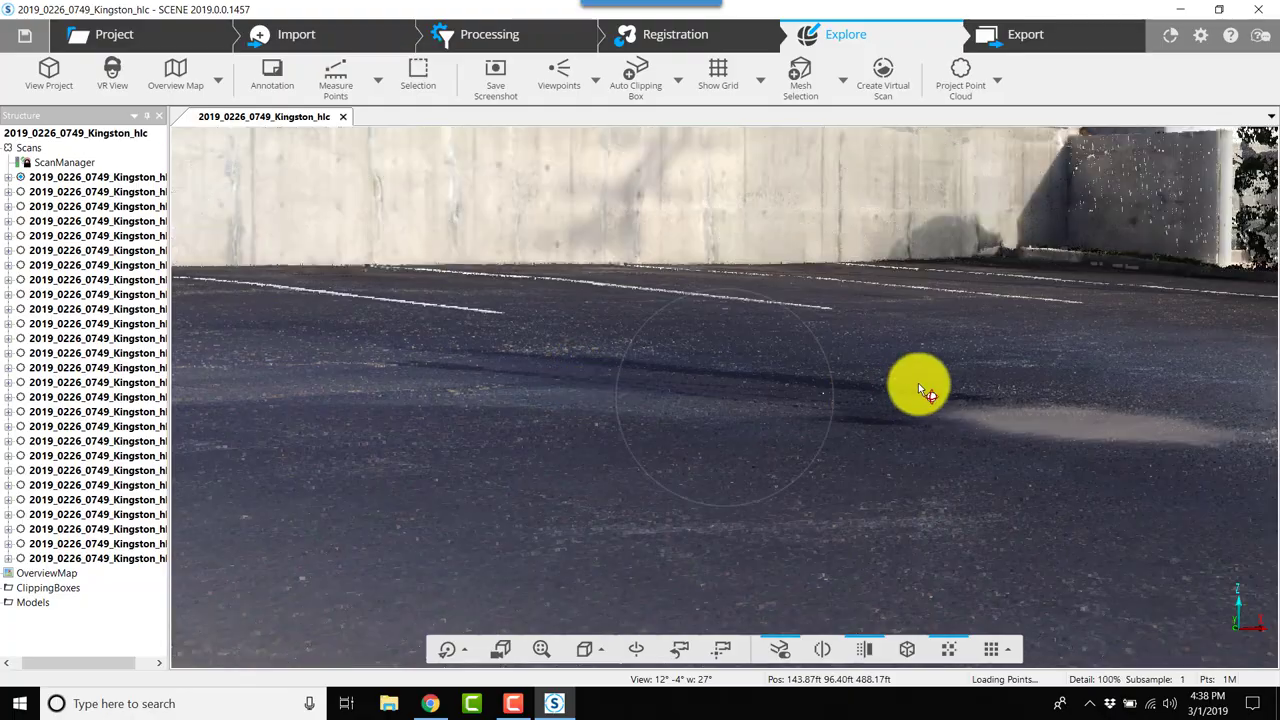
left_click_drag(920, 388, 840, 365)
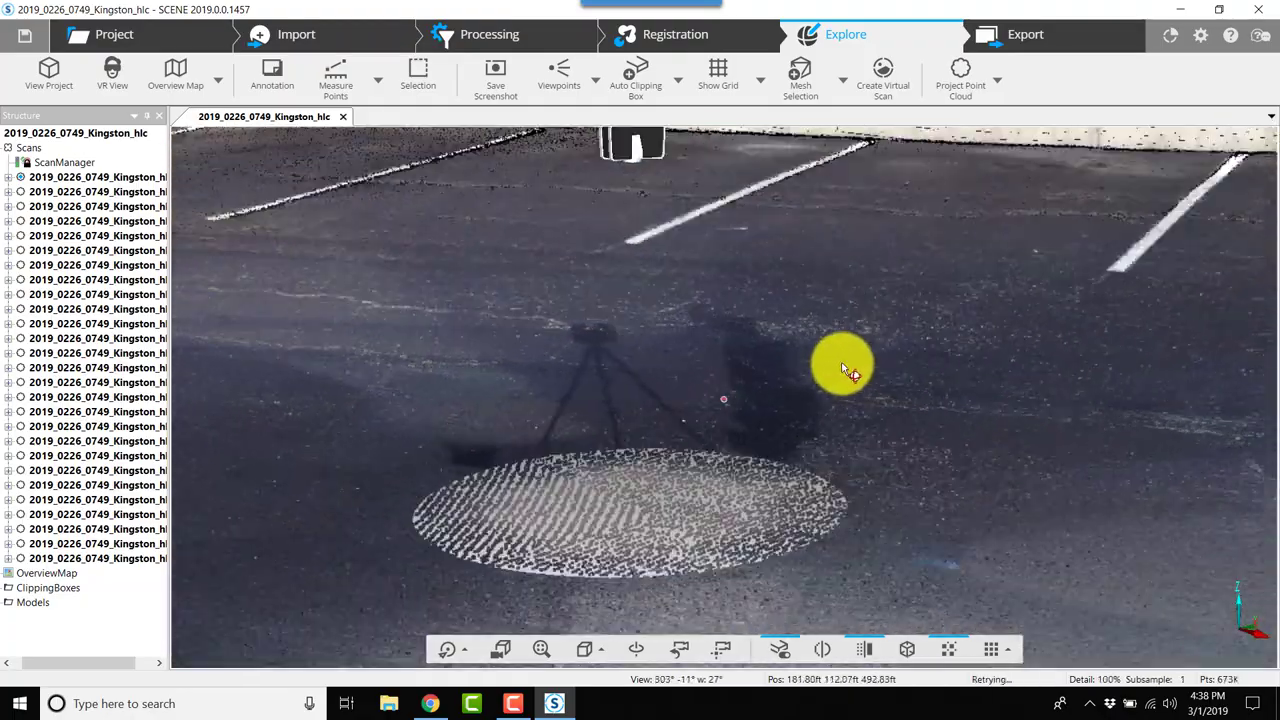